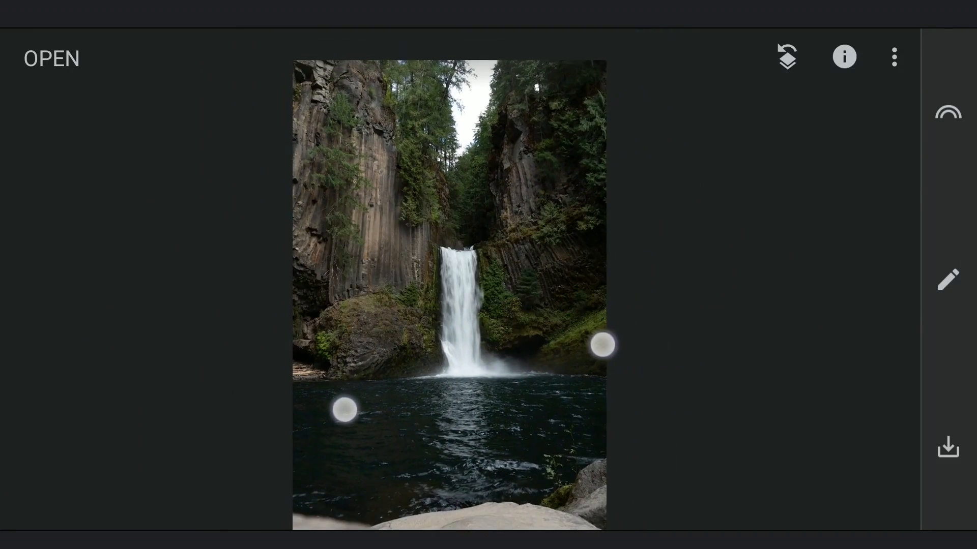
Step: Use Tune Image to set Highlights to -34 and Shadows to +58
left_click(947, 279)
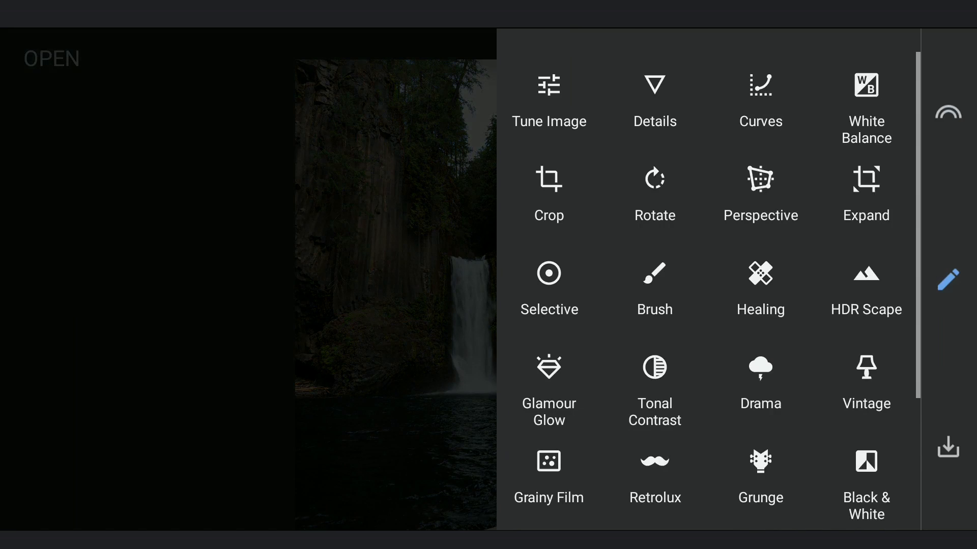
left_click(548, 100)
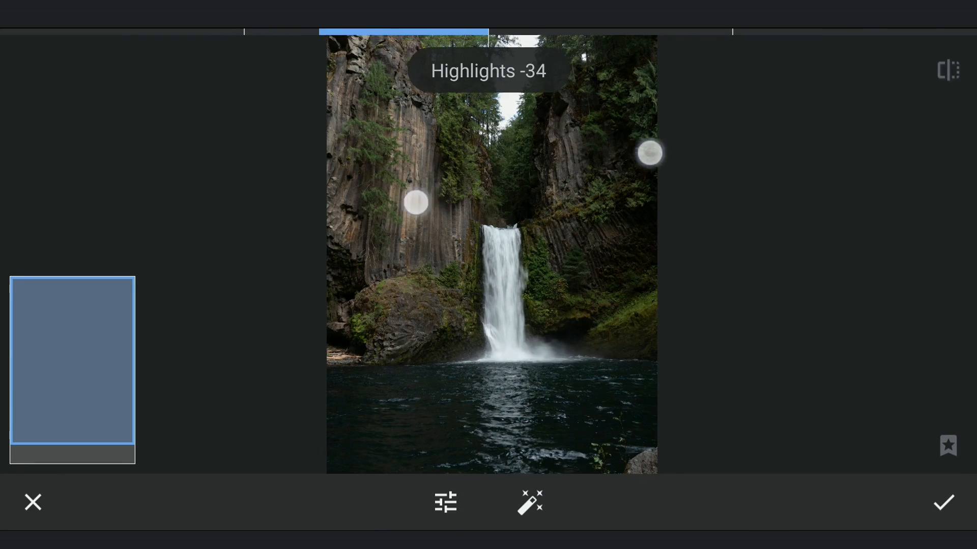
left_click_drag(649, 152, 382, 352)
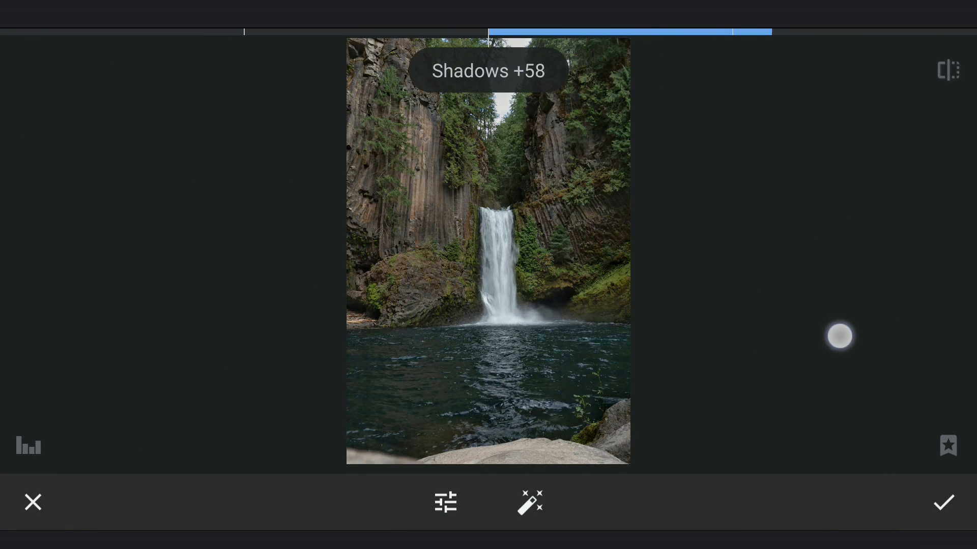
left_click_drag(839, 336, 814, 338)
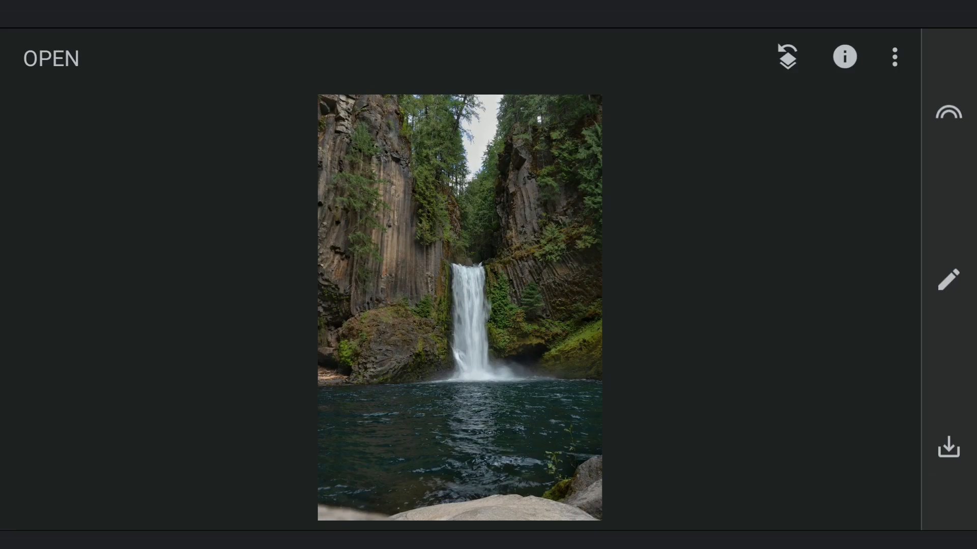
Step: Add a Selective point on the waterfall with Contrast +59 and Brightness -19
left_click(947, 279)
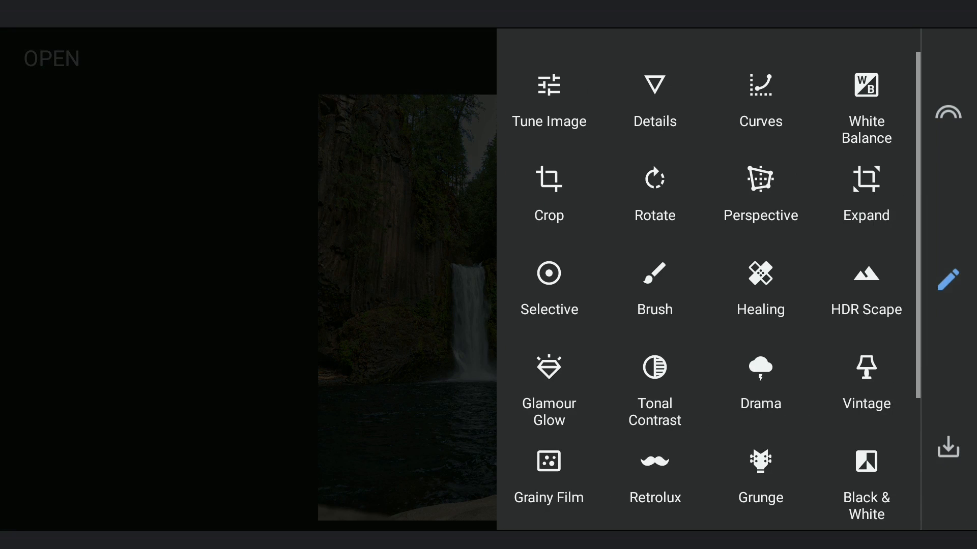
left_click(548, 274)
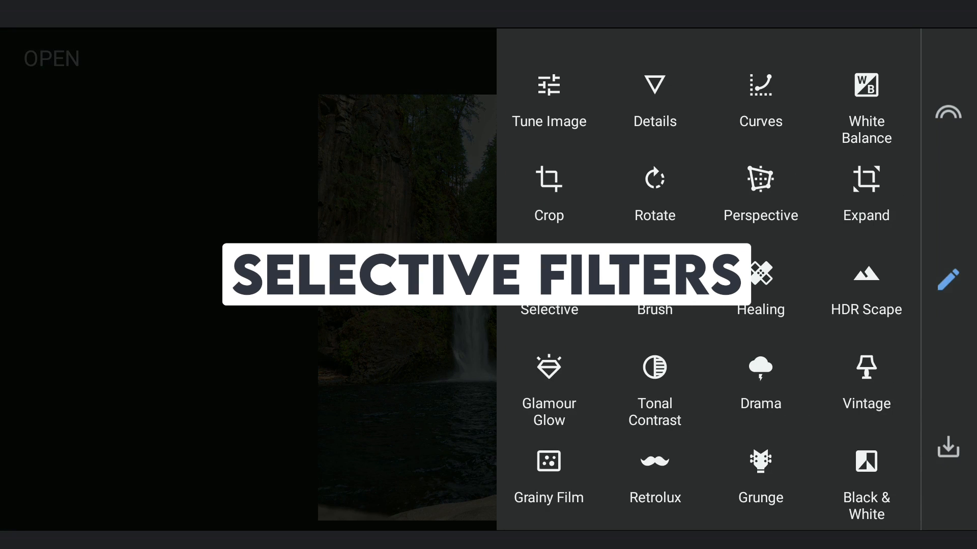
left_click(549, 289)
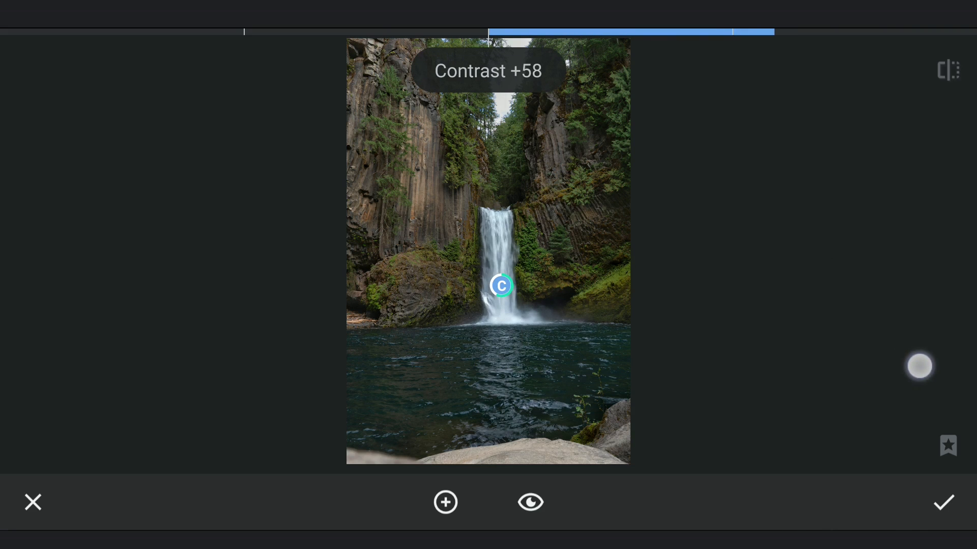
left_click_drag(918, 366, 925, 366)
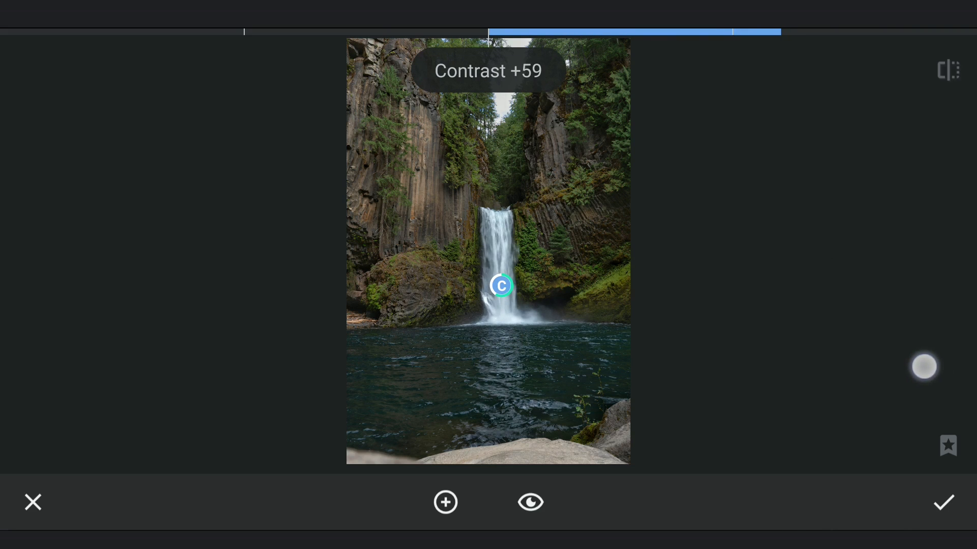
left_click(501, 285)
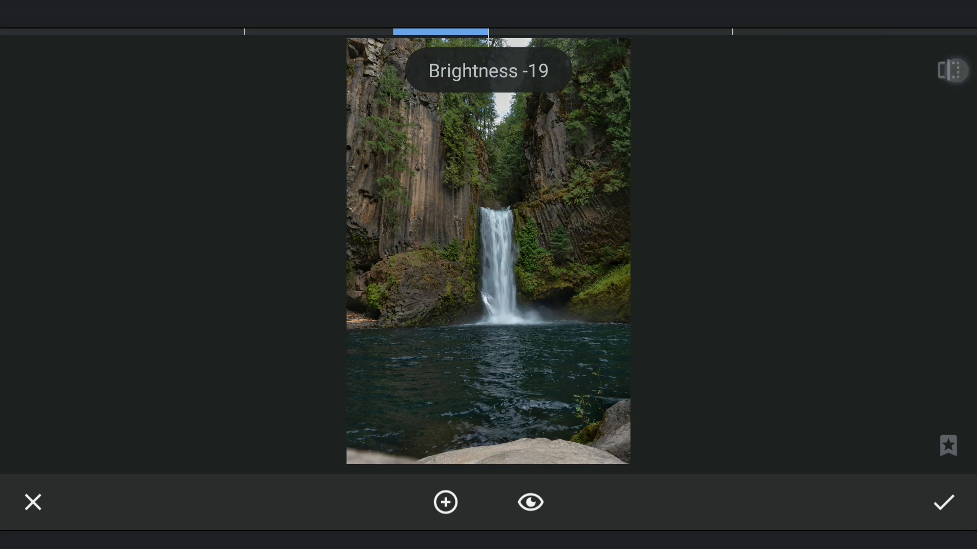
left_click(943, 501)
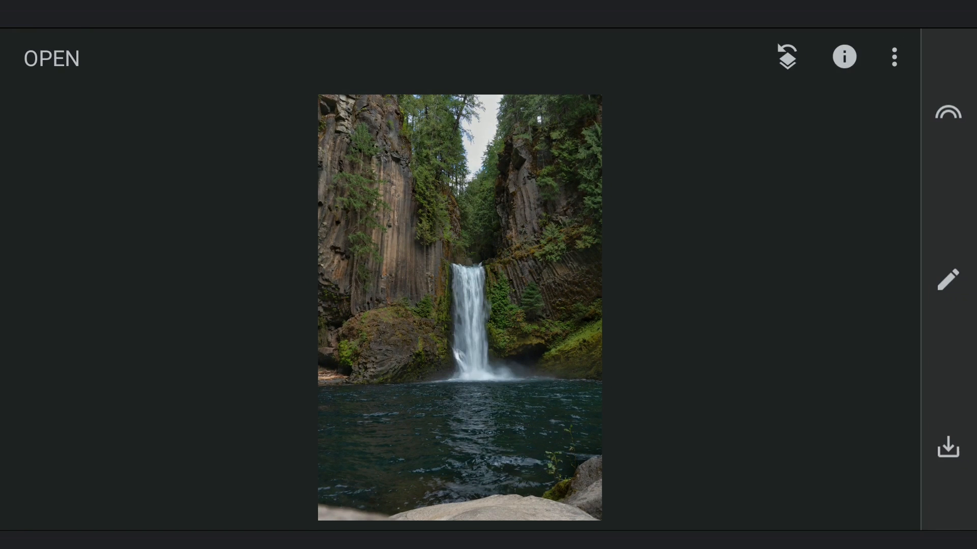
Step: Double-expose the sky photo in Darken mode, enlarged to cover the frame
left_click(946, 279)
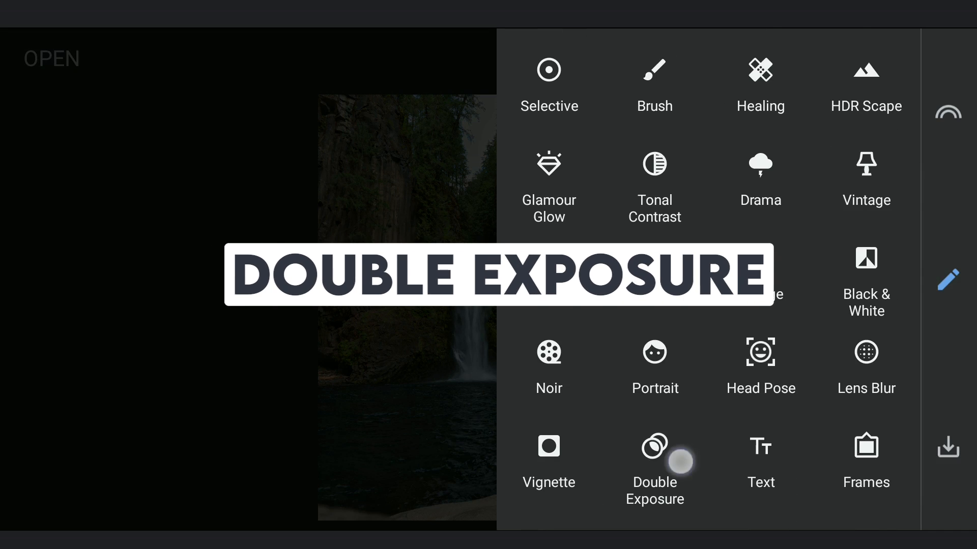
left_click(654, 461)
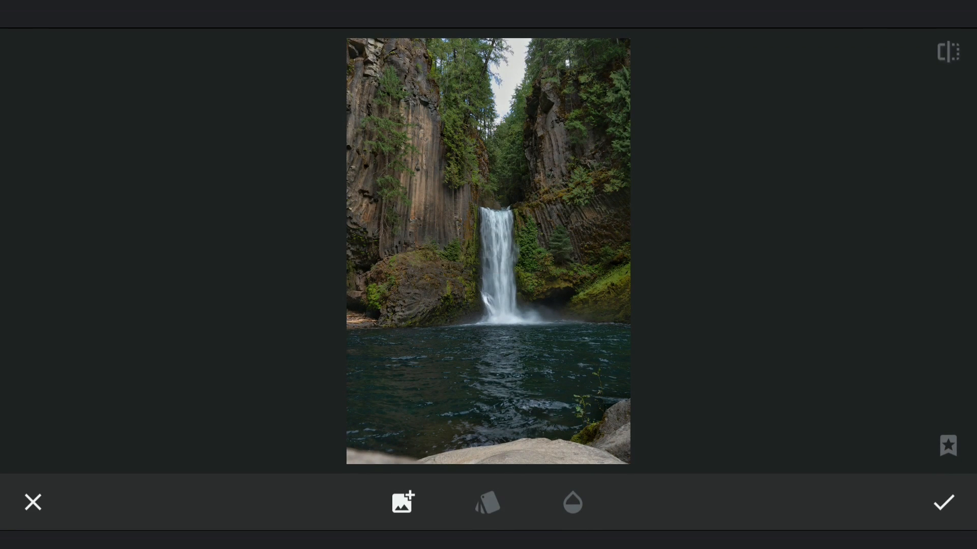
left_click(402, 502)
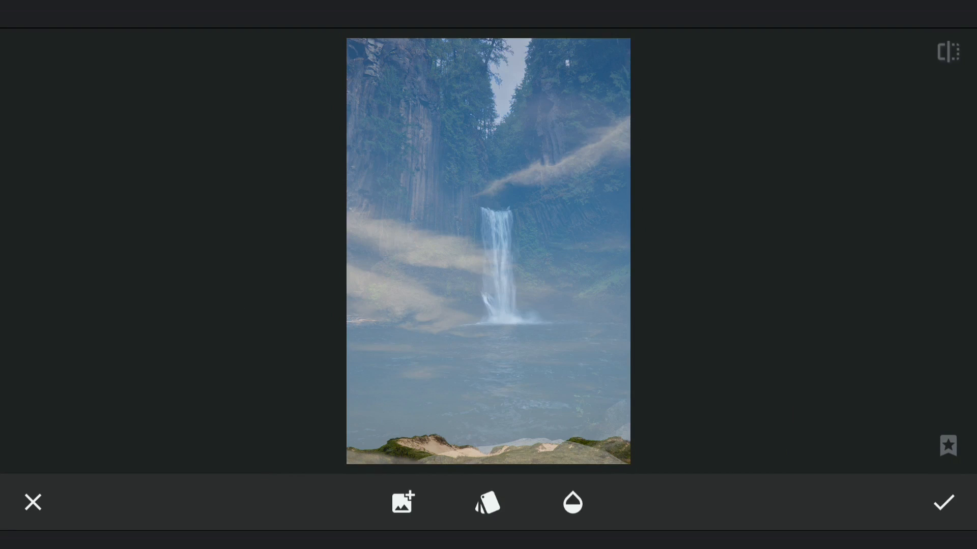
left_click(488, 502)
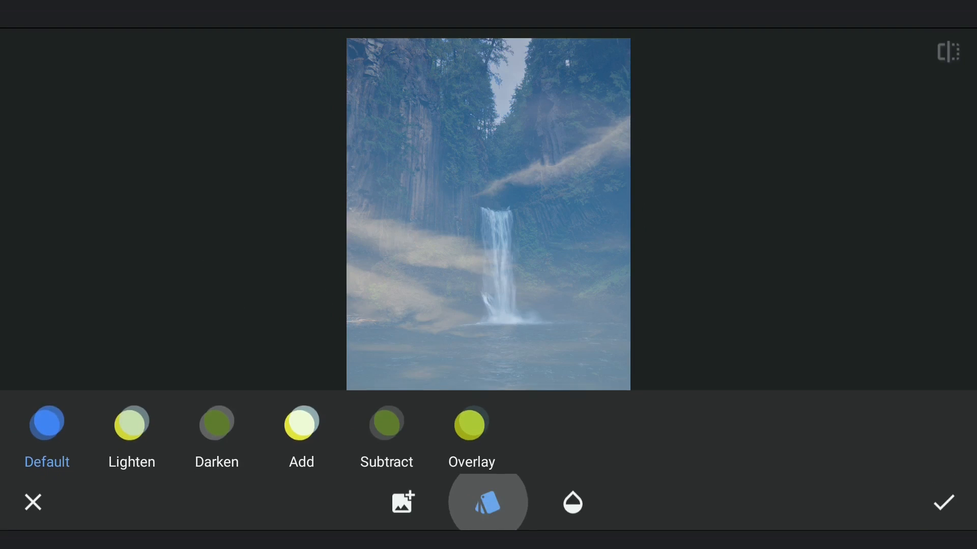
left_click(217, 426)
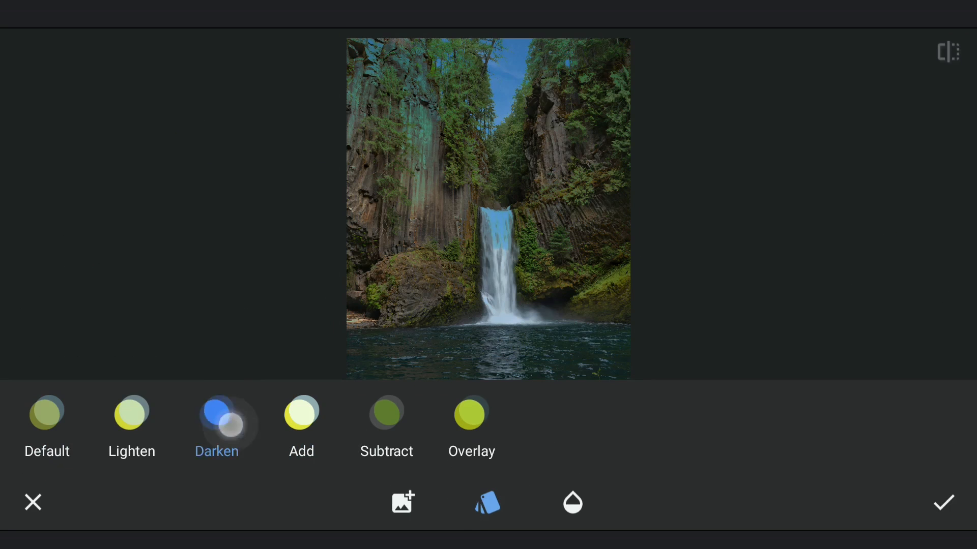
left_click(216, 414)
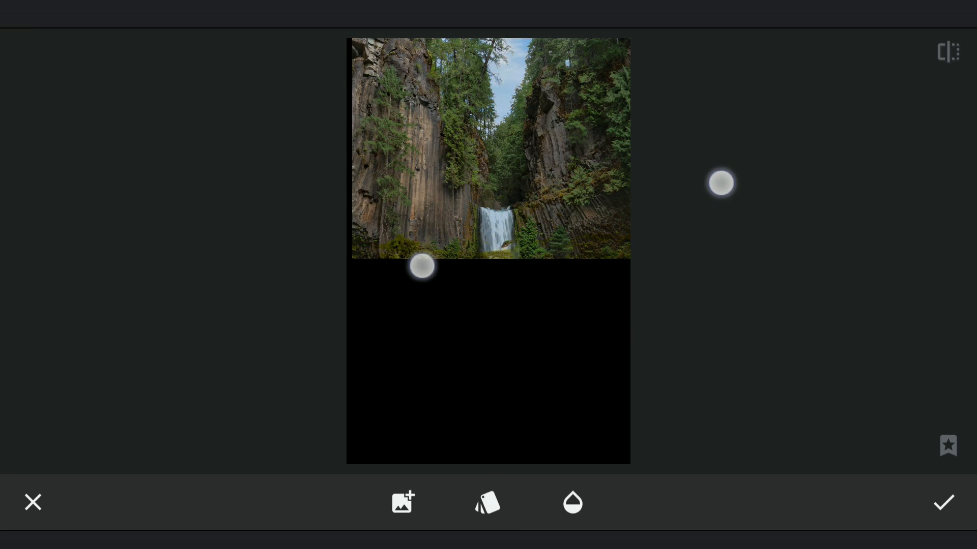
left_click_drag(422, 266, 349, 318)
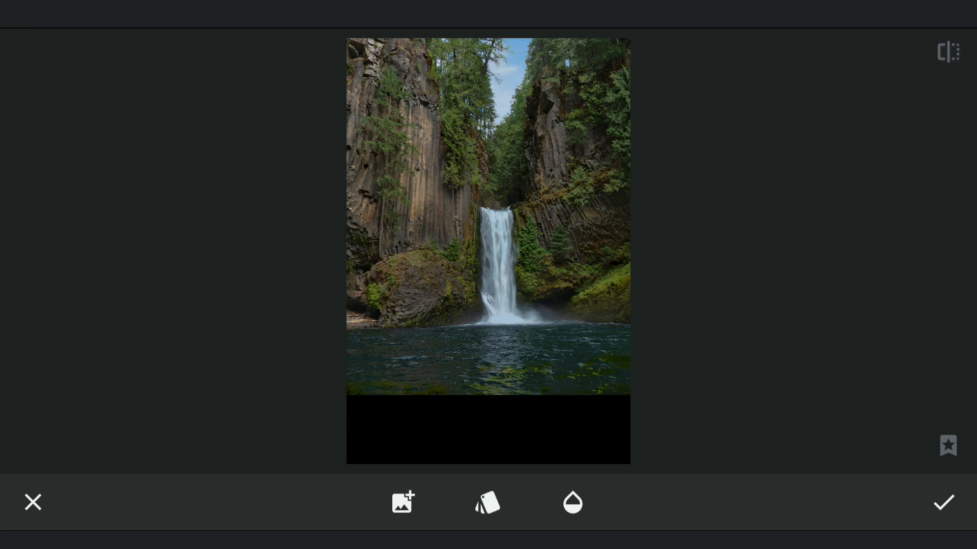
left_click(943, 502)
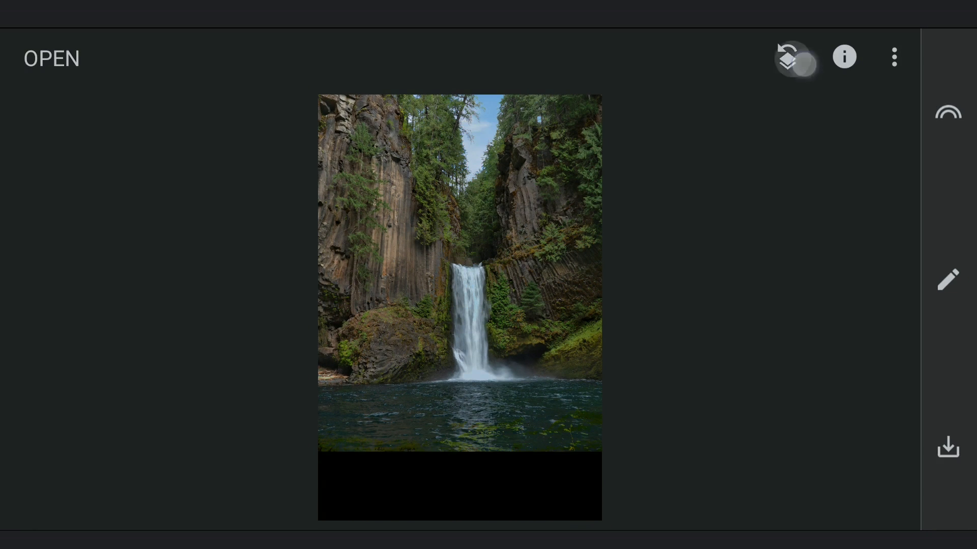
Step: Paint the Double Exposure mask at 100 over the sky between the cliffs
left_click(946, 279)
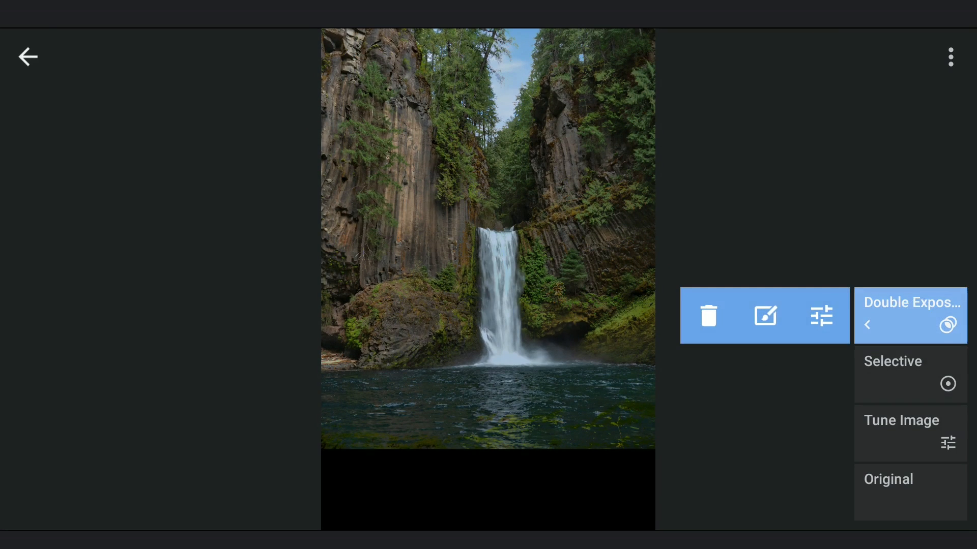
left_click(909, 314)
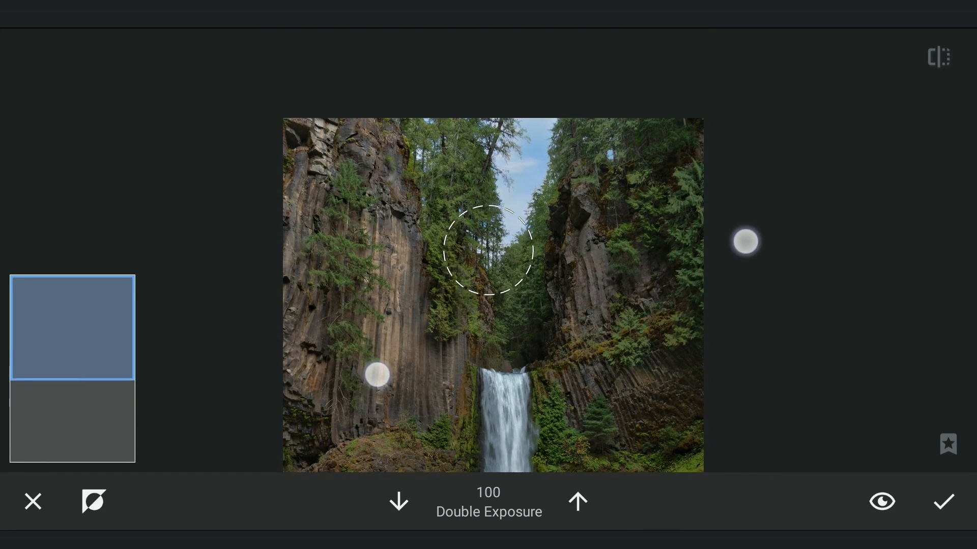
left_click(882, 502)
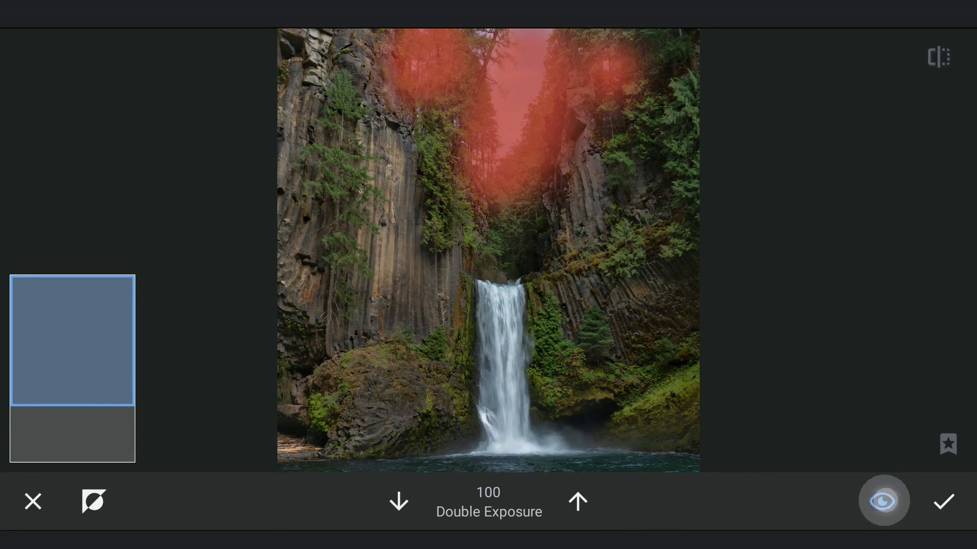
left_click(883, 501)
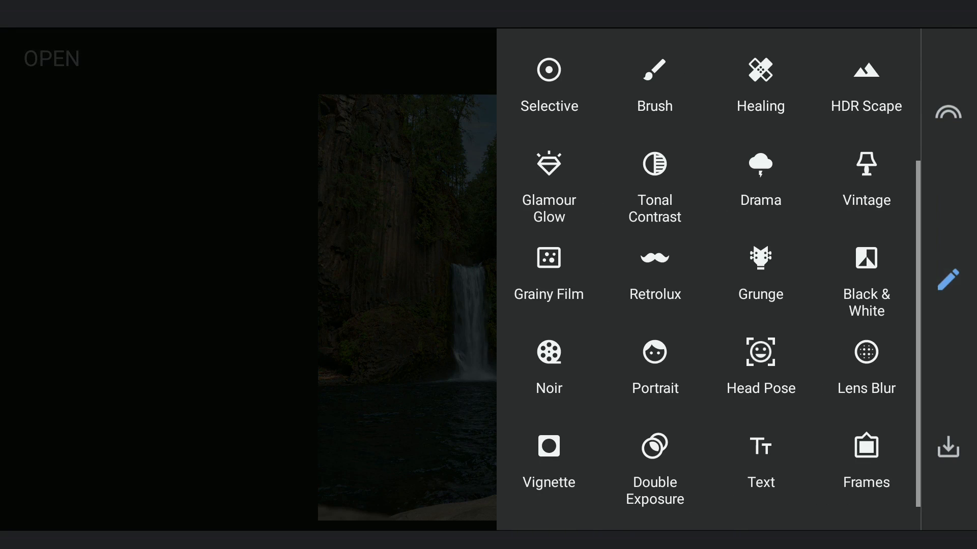
Step: Add a Curves edit with the midpoint dragged down to darken the photo
scroll("down", 3)
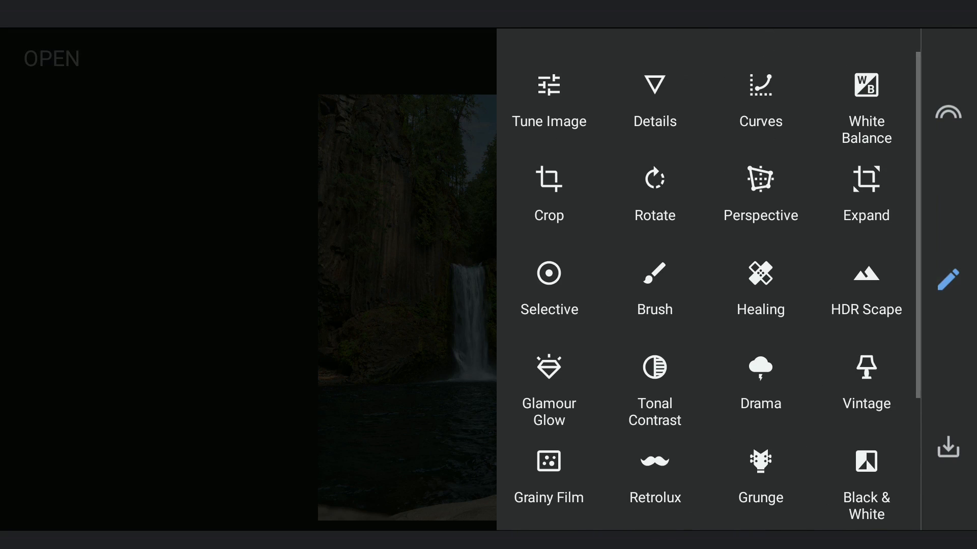
left_click(760, 85)
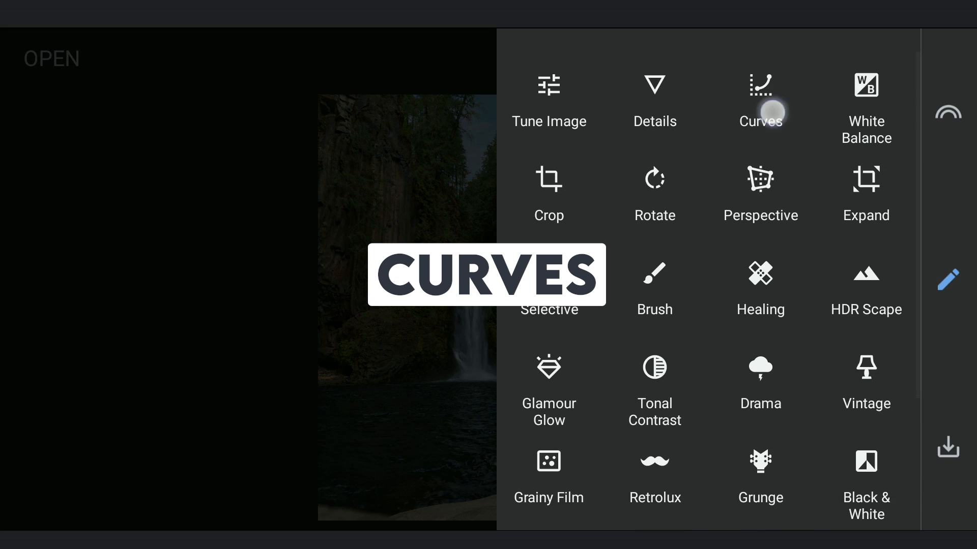
left_click(759, 100)
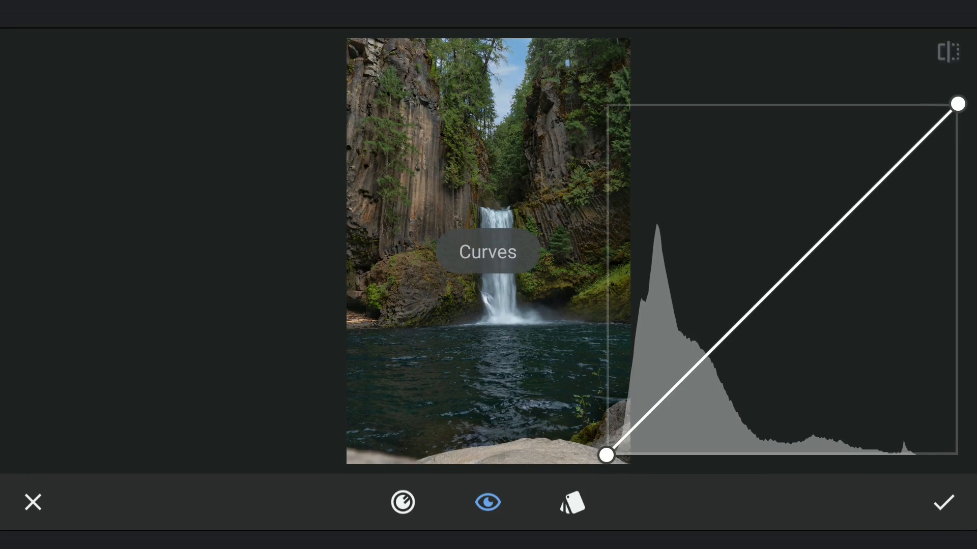
left_click_drag(957, 103, 957, 186)
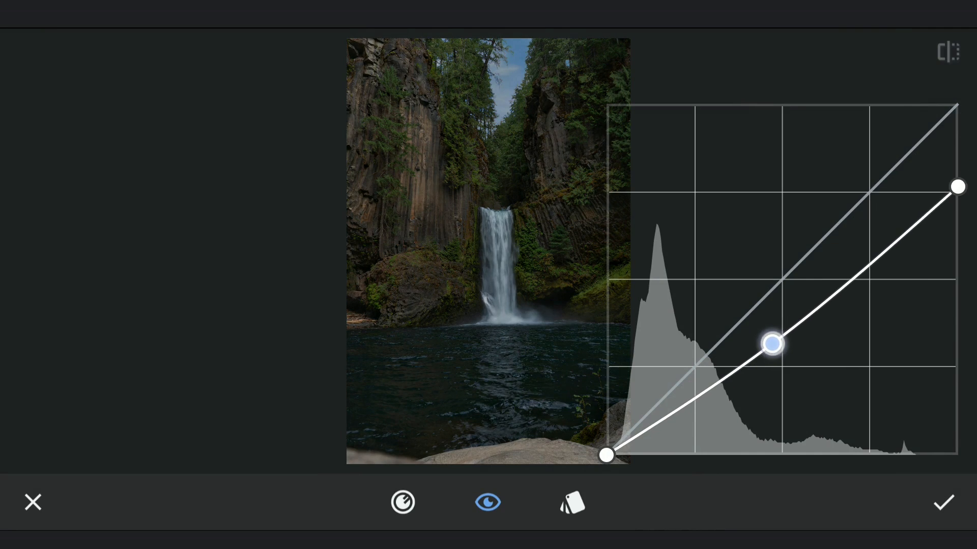
left_click(943, 502)
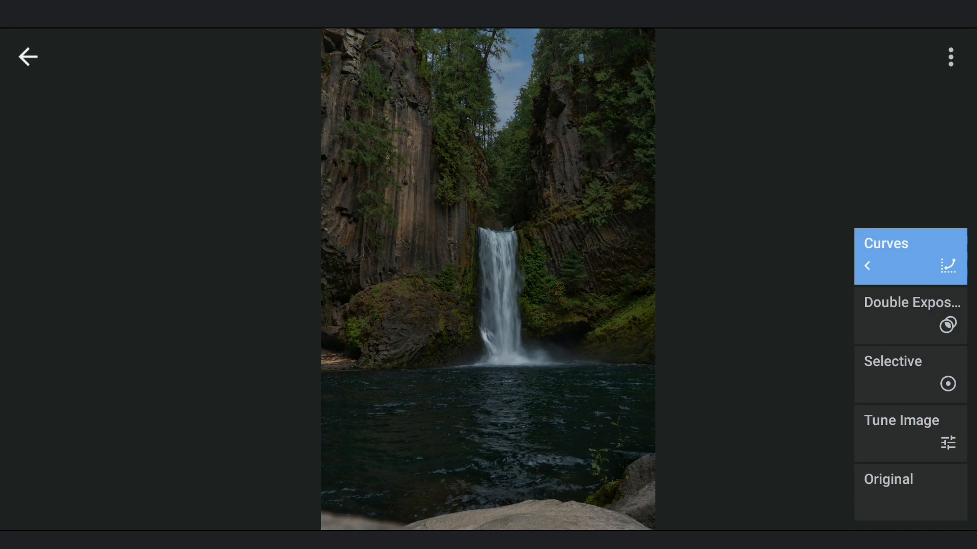
Step: Rework the Curves edit's mask with the brush strength lowered to 0
left_click(909, 256)
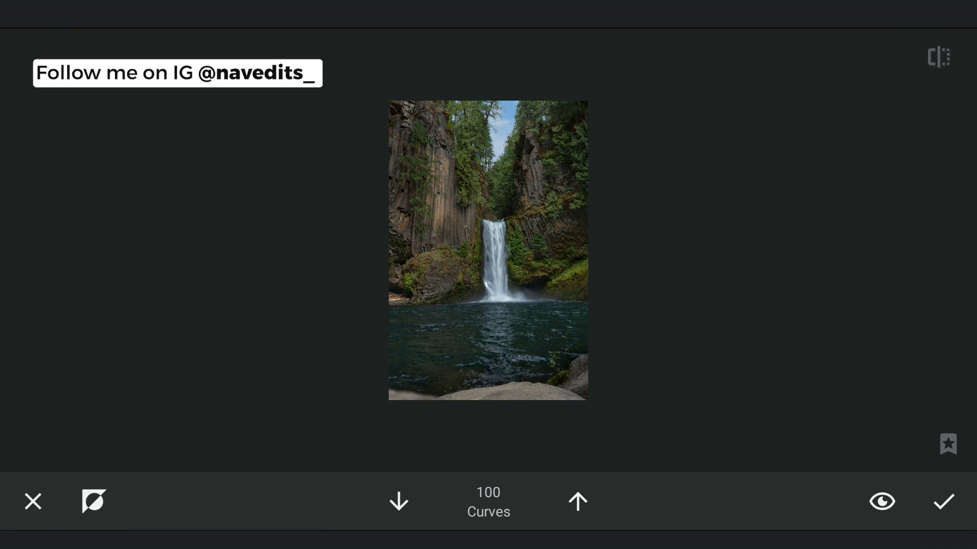
left_click(881, 502)
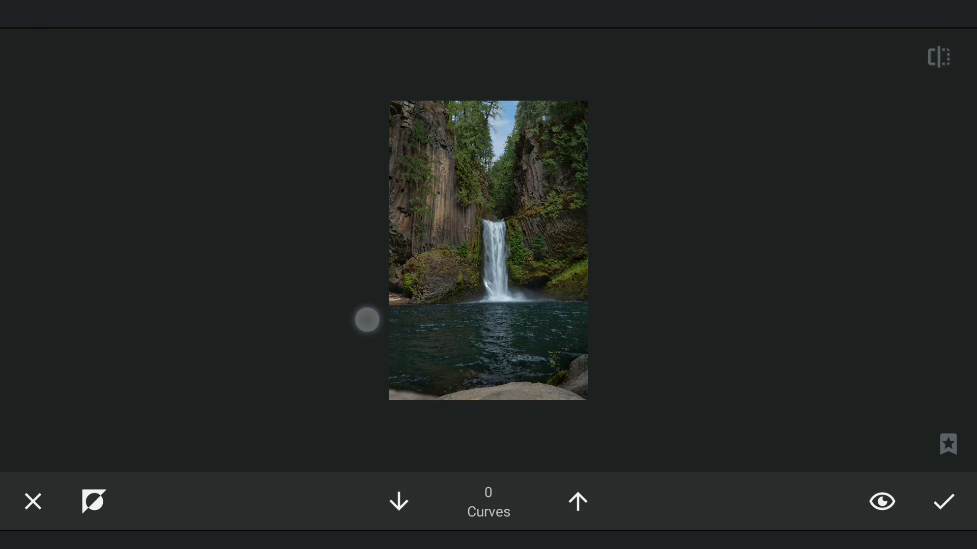
left_click(944, 501)
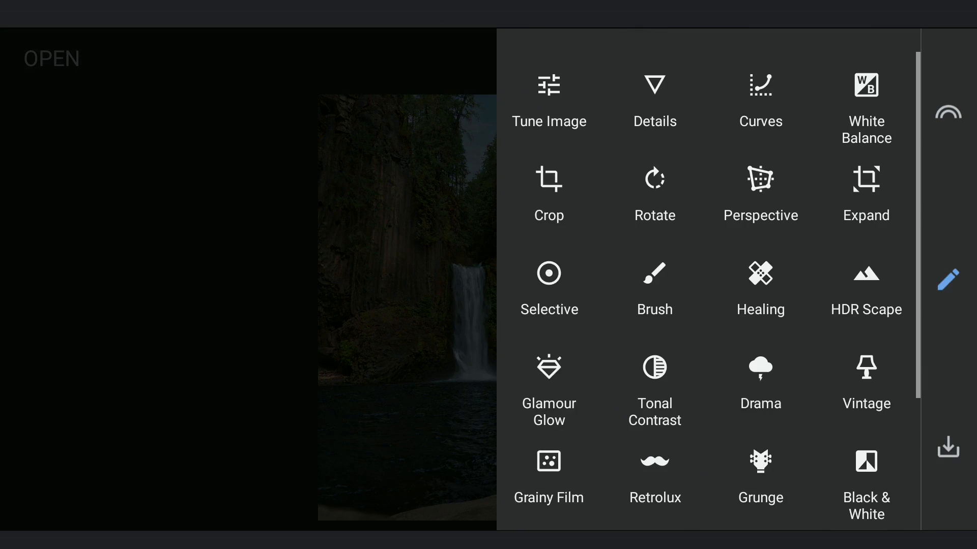
Step: Brush Dodge & Burn at -5 onto areas of the canyon
left_click(654, 272)
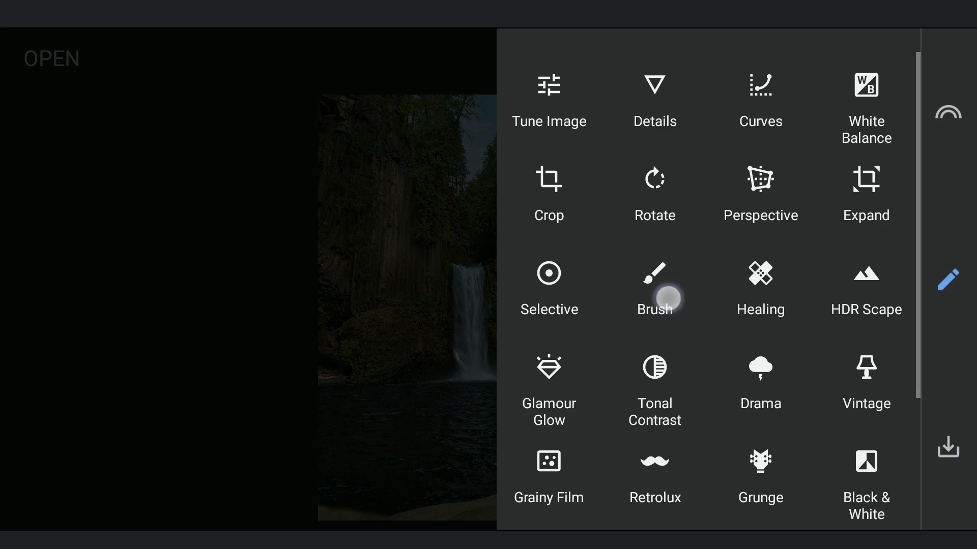
left_click(654, 283)
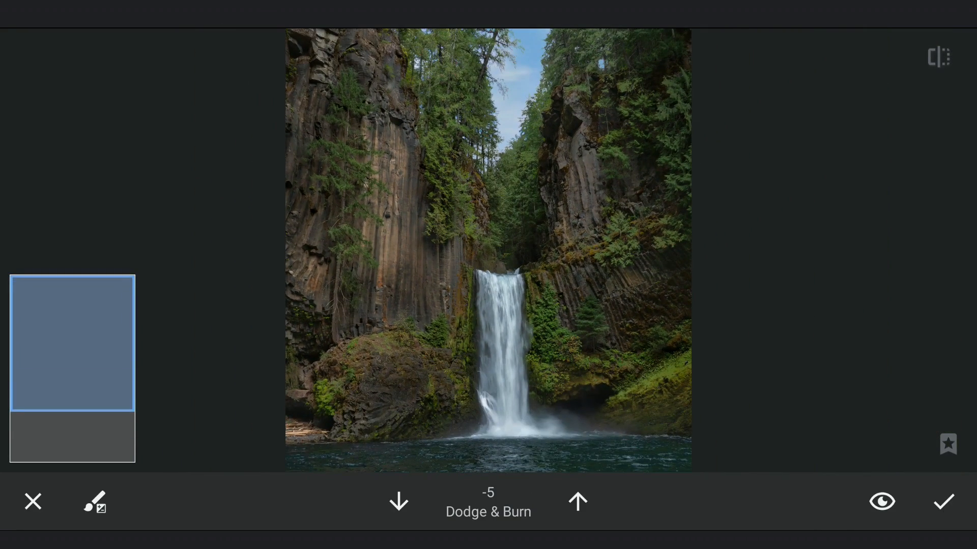
left_click(576, 501)
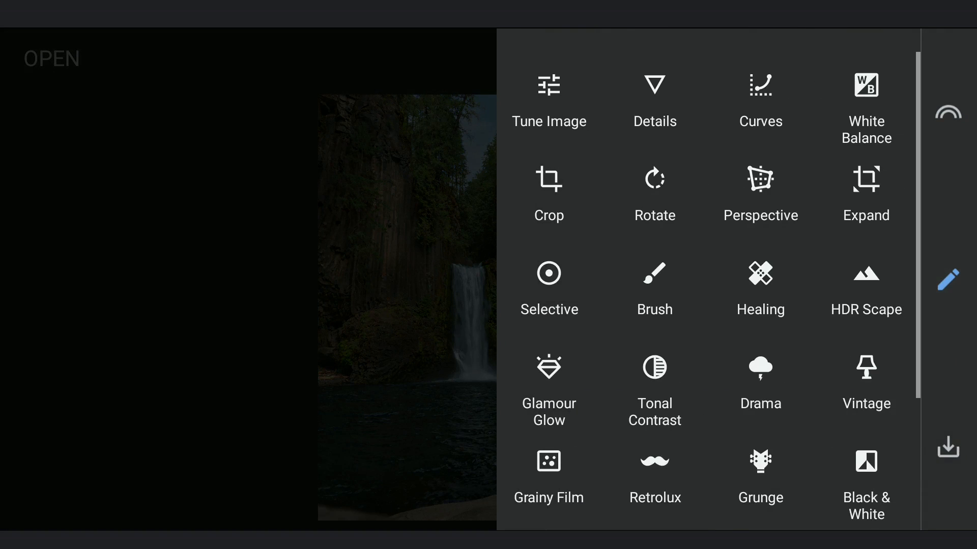
Step: Add a Curves edit lifting the bottom-left point for a faded, softer look
left_click(760, 99)
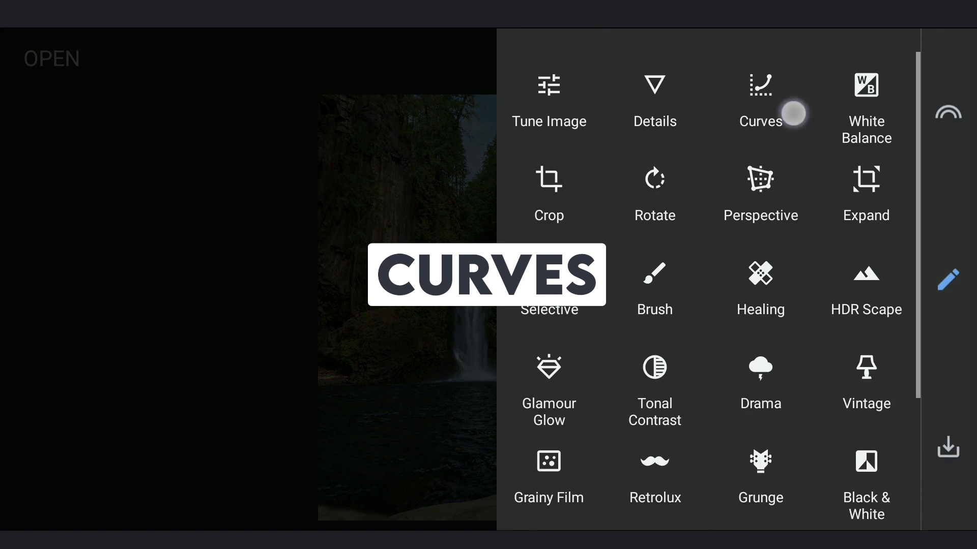
left_click(760, 100)
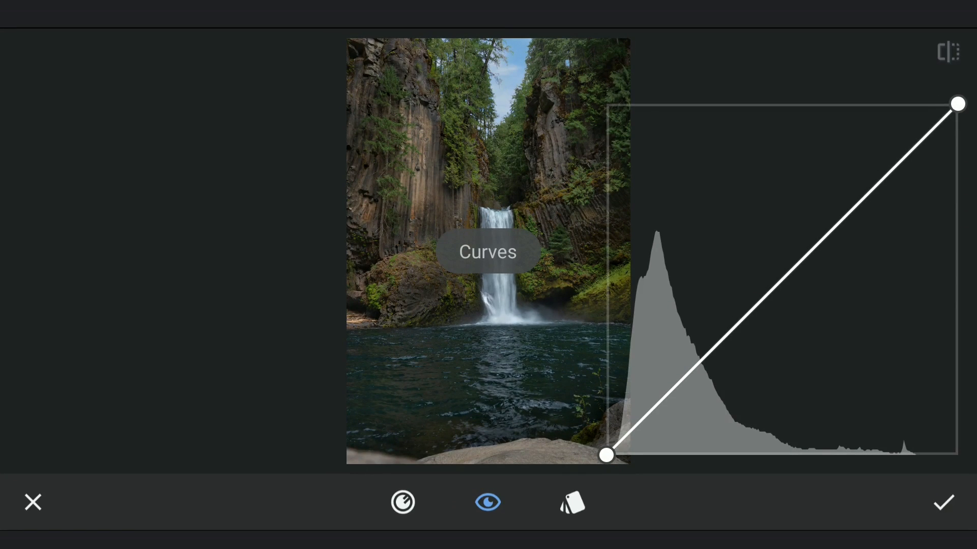
left_click_drag(606, 456, 605, 346)
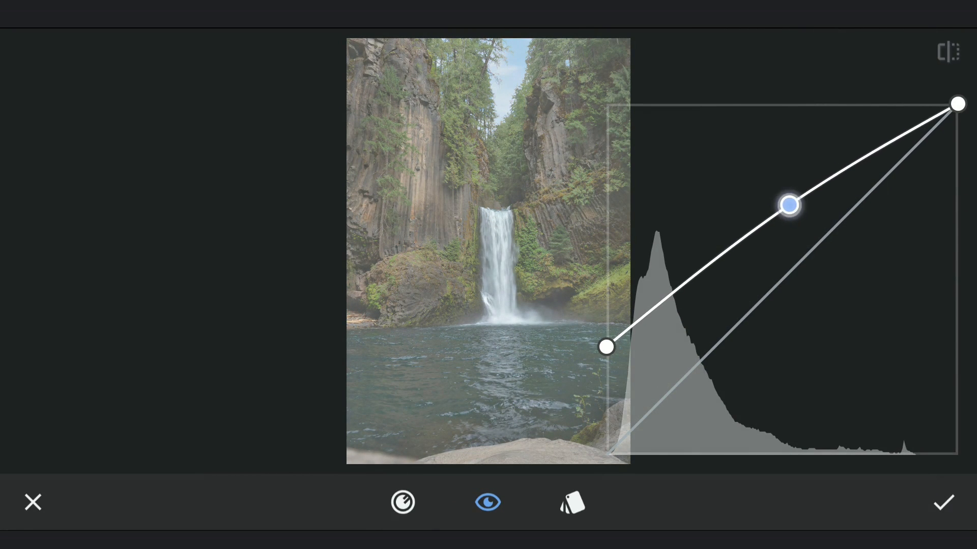
left_click(893, 56)
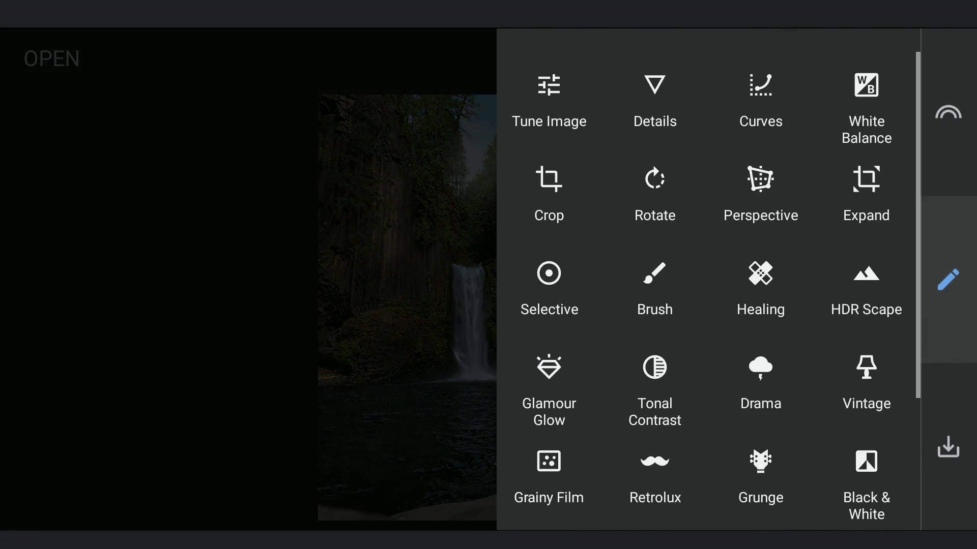
Step: Add a Curves edit raising the midpoint and shadow point, then view the edits list
left_click(759, 99)
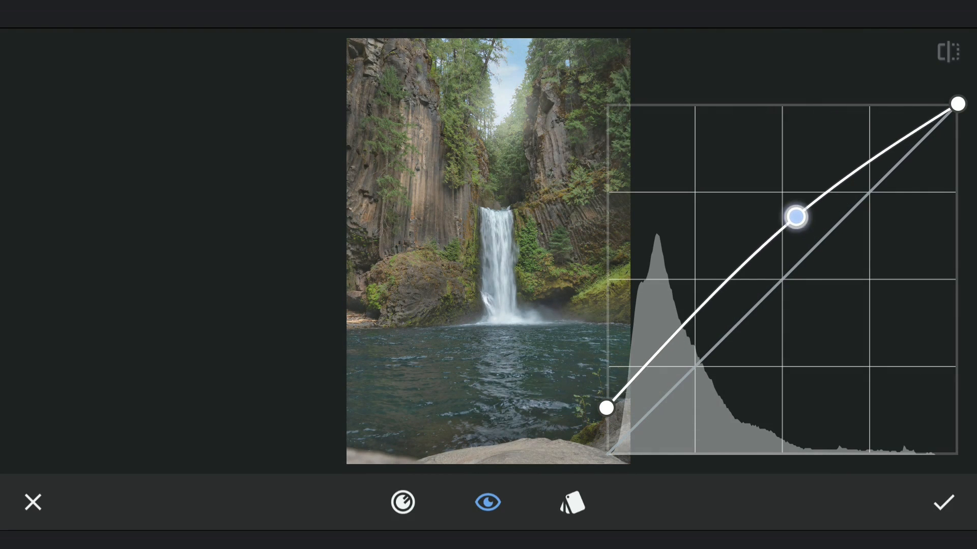
left_click_drag(607, 408, 607, 392)
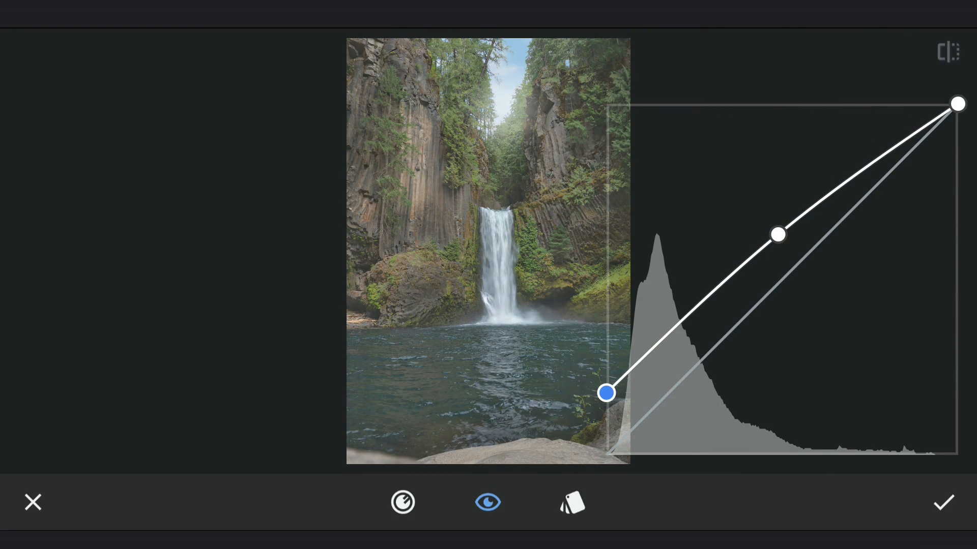
left_click(943, 503)
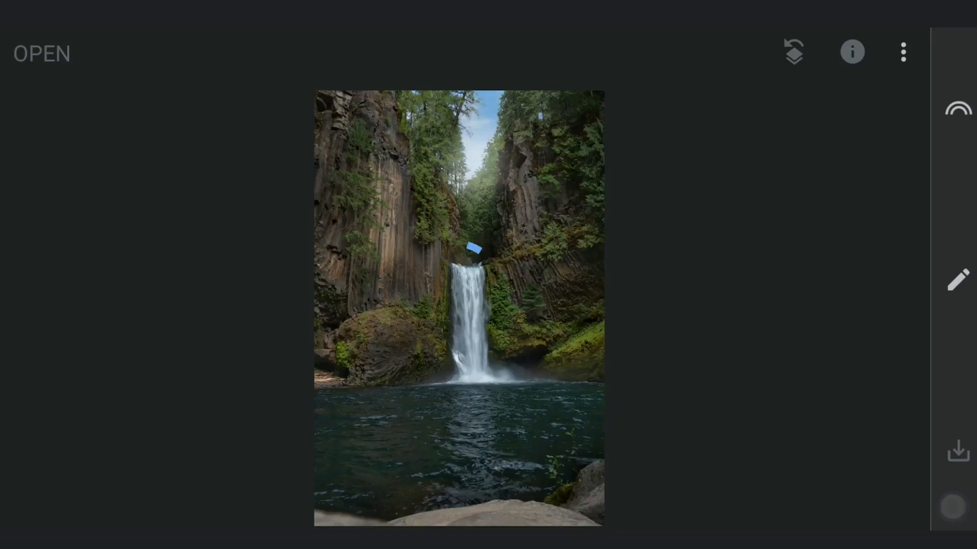
left_click(902, 52)
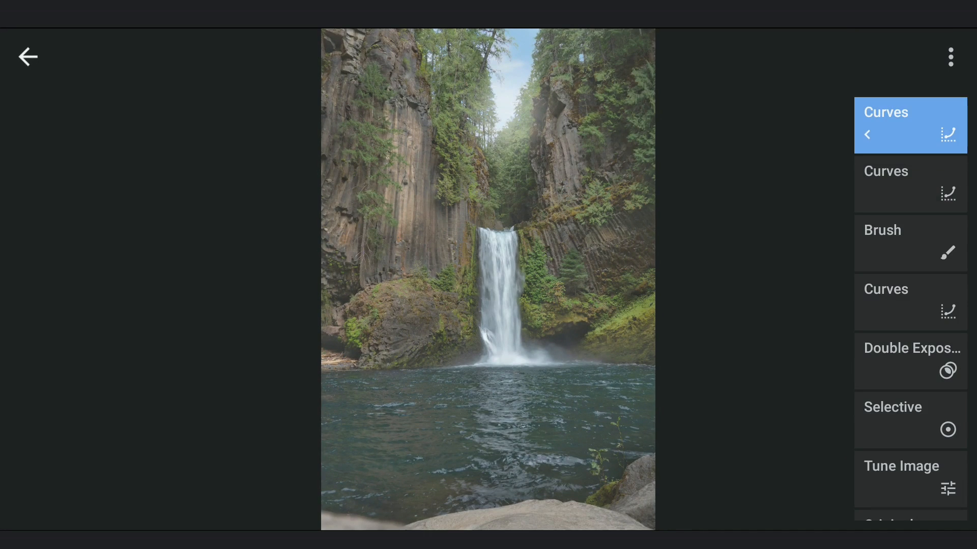
Step: Start masking the newest Curves edit, cycling brush strength to 0 and back to 100
left_click(909, 125)
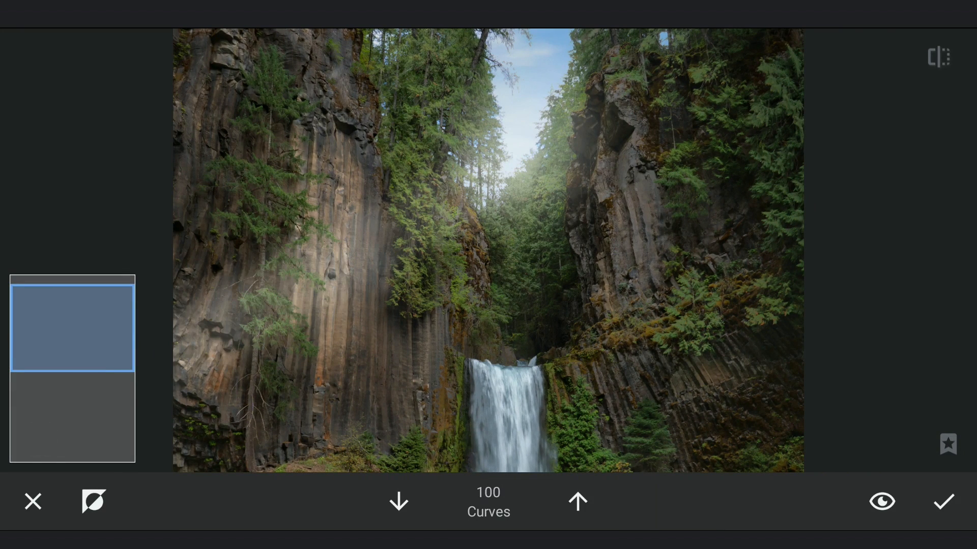
left_click(398, 502)
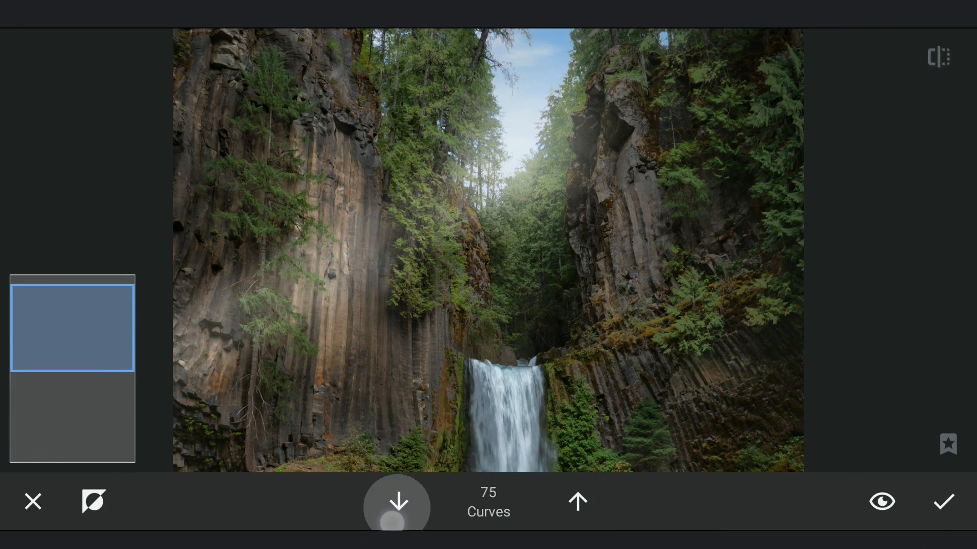
left_click(397, 502)
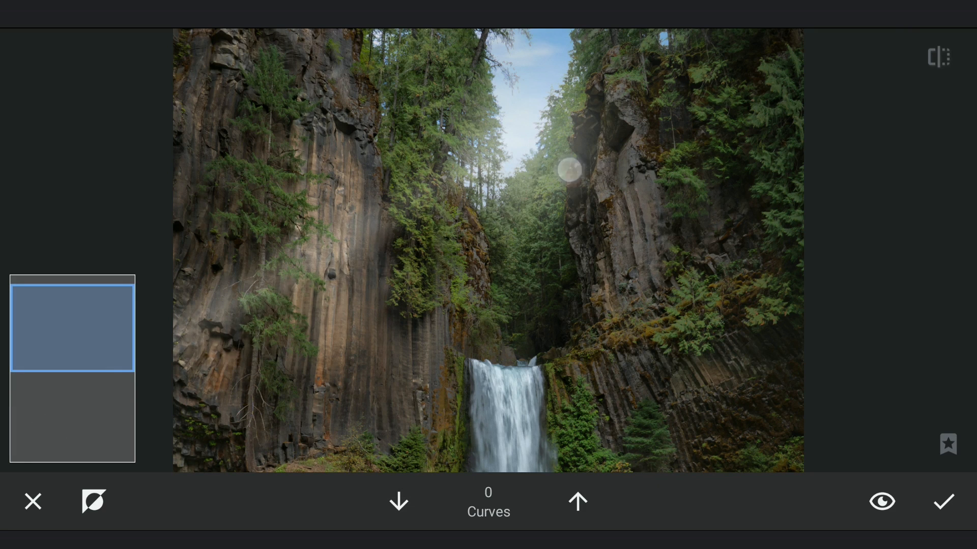
left_click(577, 502)
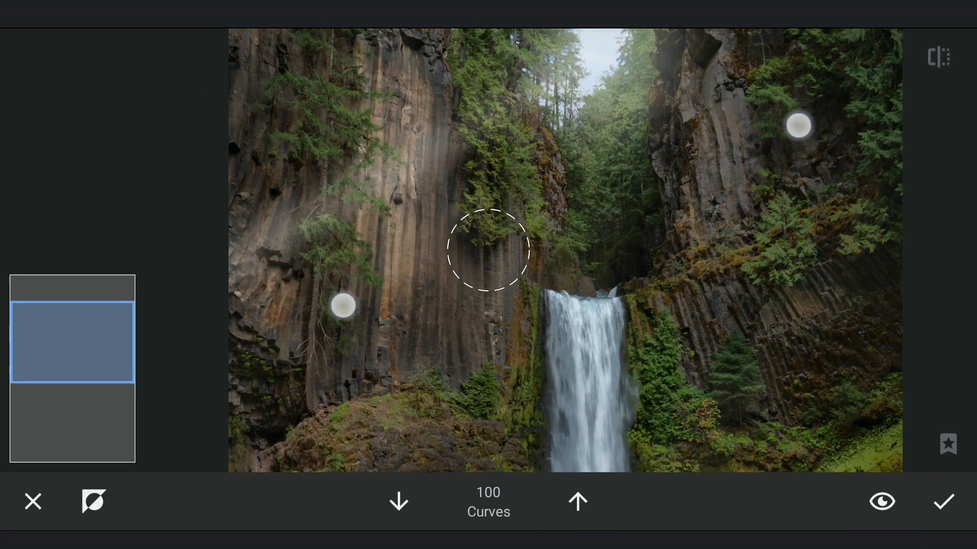
Step: Paint light-ray streaks on the left cliff at 100 and 50, then compare with the original
left_click(398, 502)
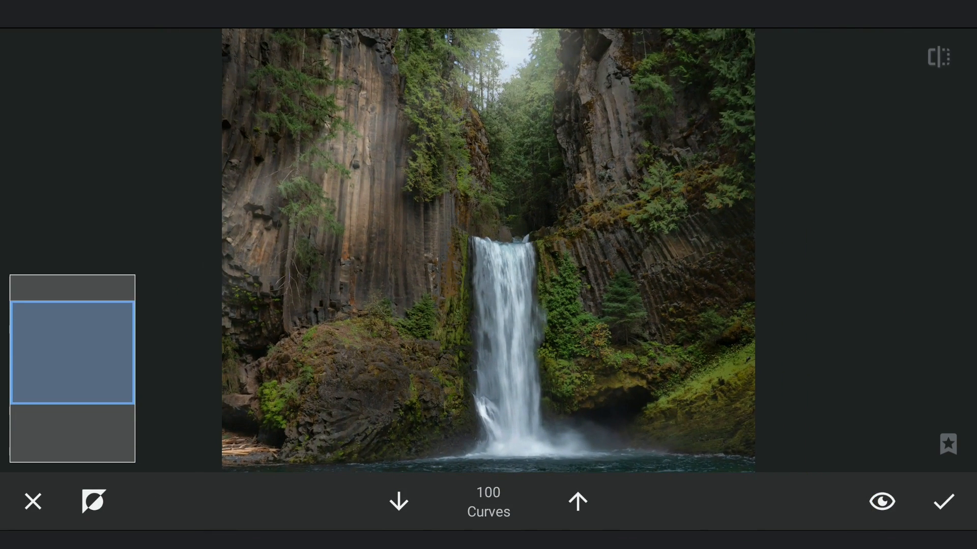
left_click(398, 502)
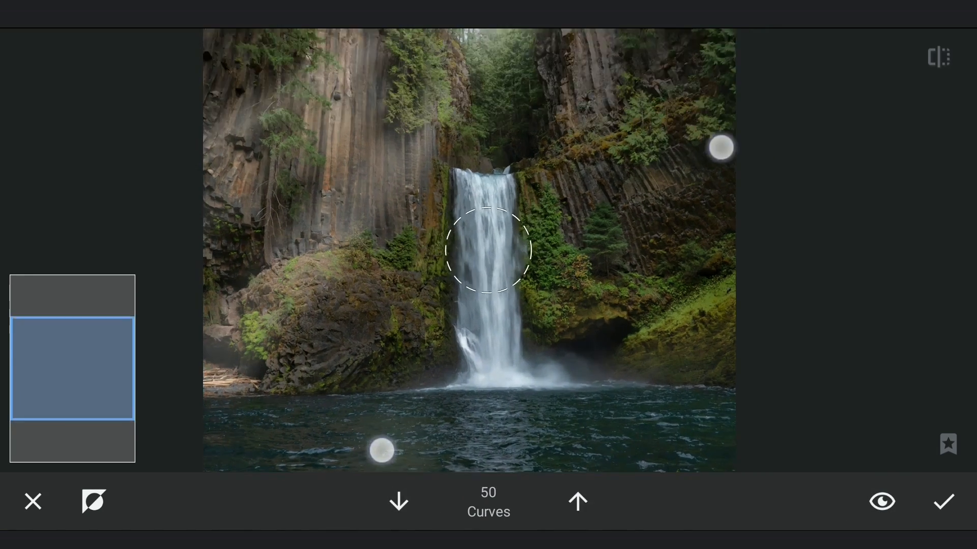
left_click(397, 502)
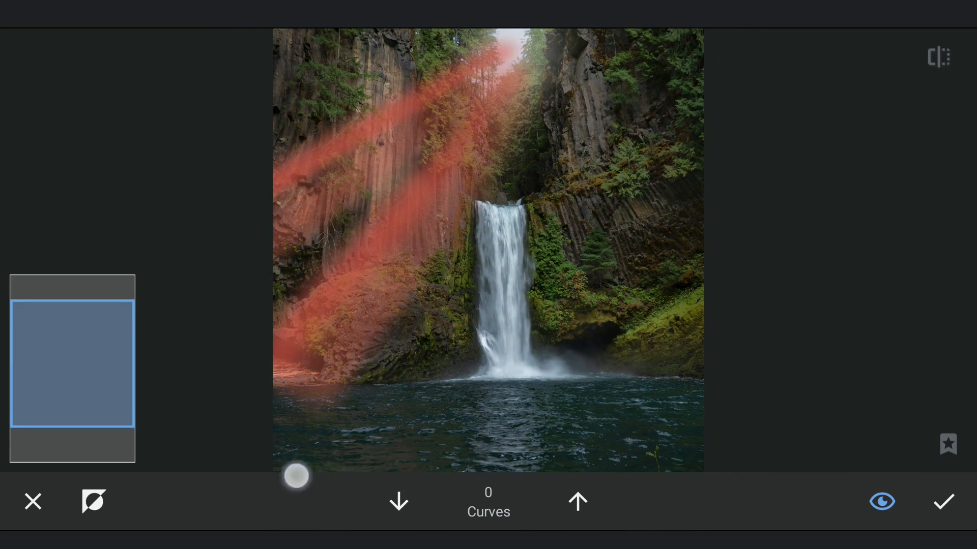
left_click(881, 501)
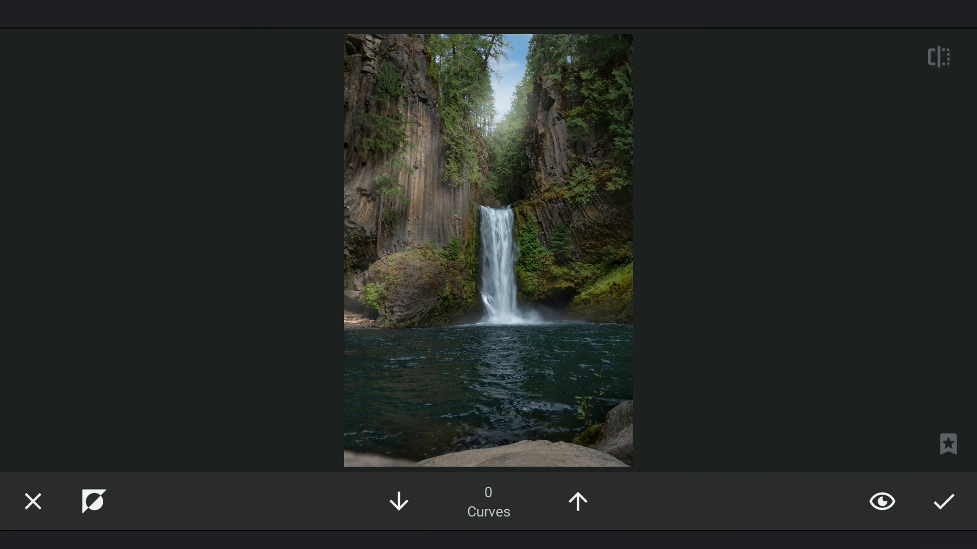
left_click_drag(399, 502, 417, 515)
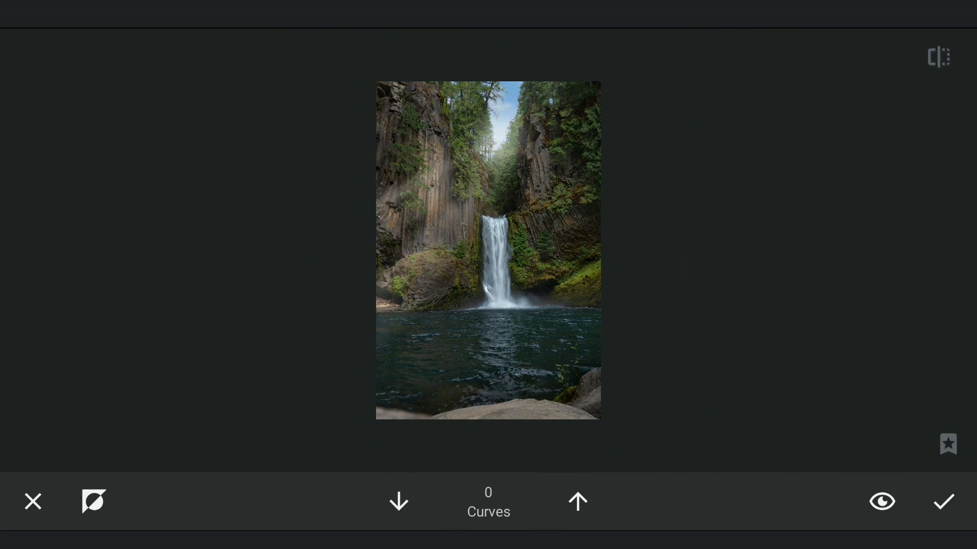
left_click(938, 56)
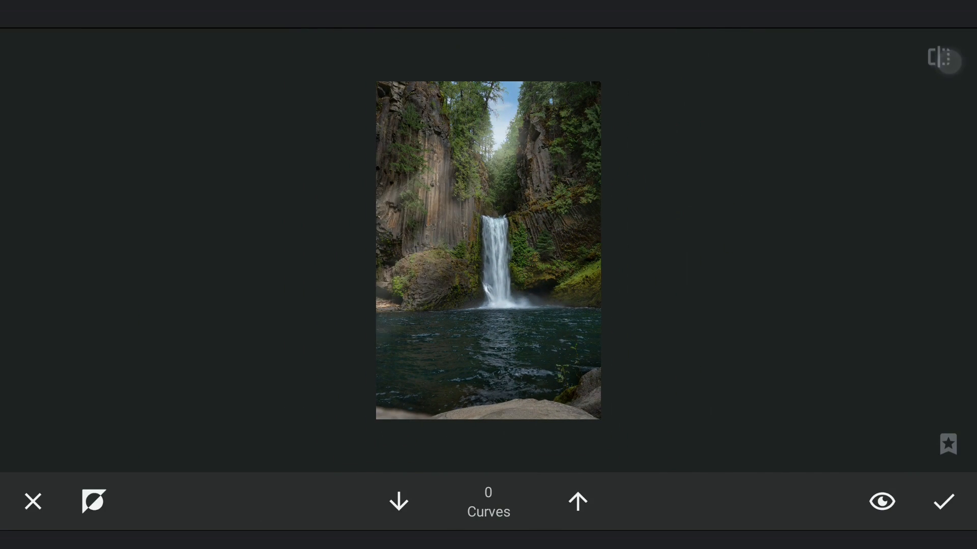
left_click(942, 502)
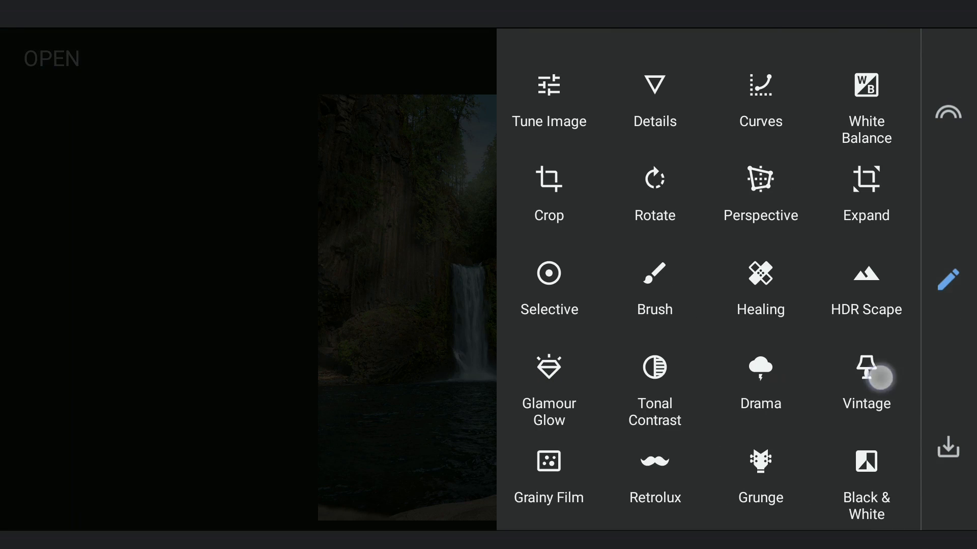
Step: Apply the last Vintage style with vignette strength +13 to the waterfall photo
left_click(866, 374)
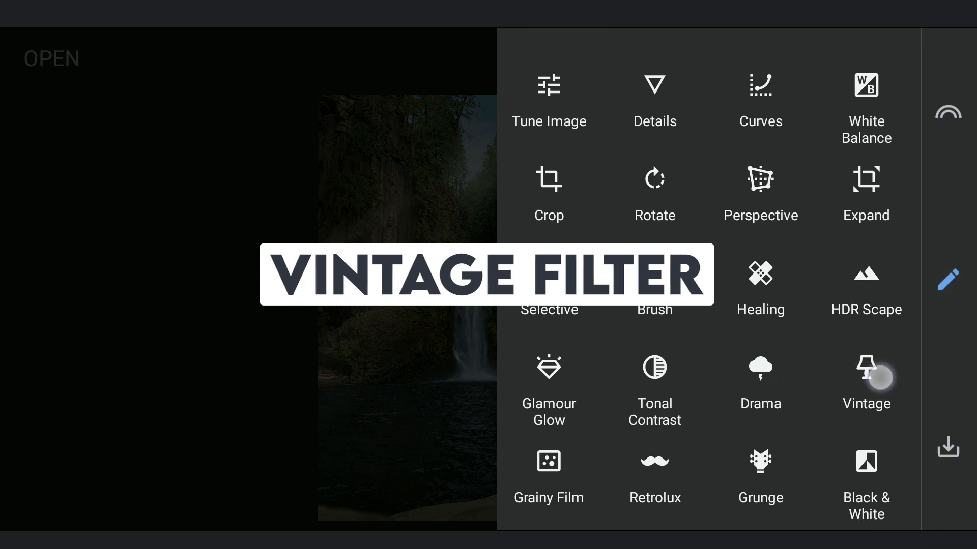
left_click(865, 374)
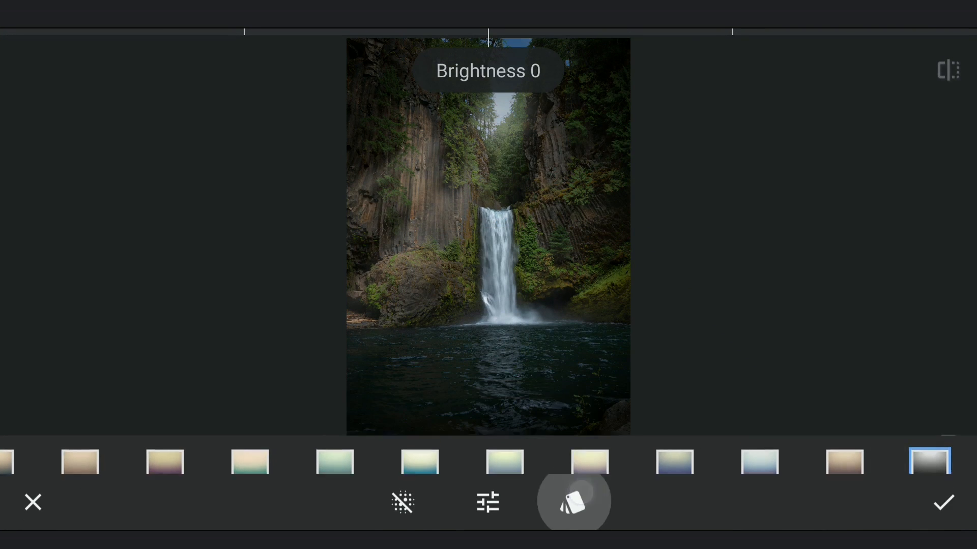
left_click(488, 502)
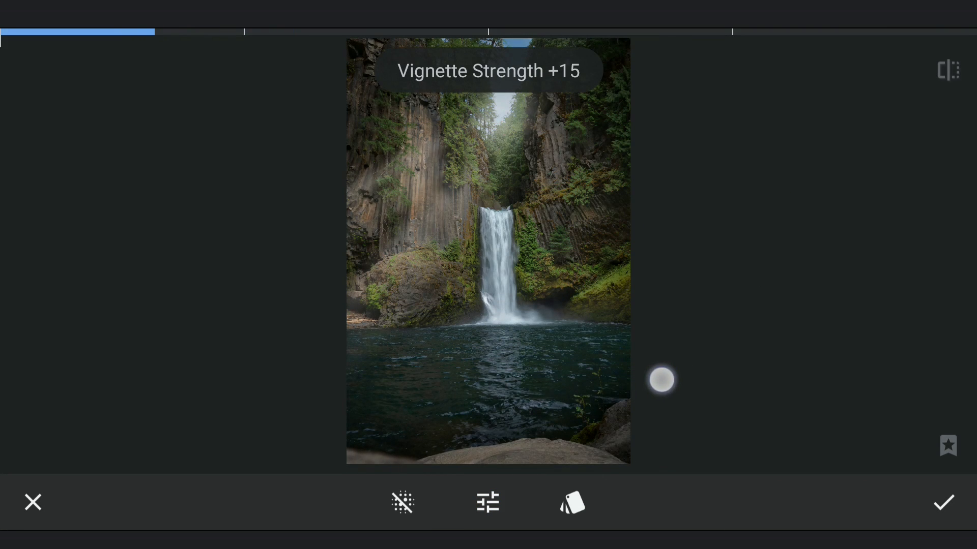
left_click_drag(661, 379, 640, 380)
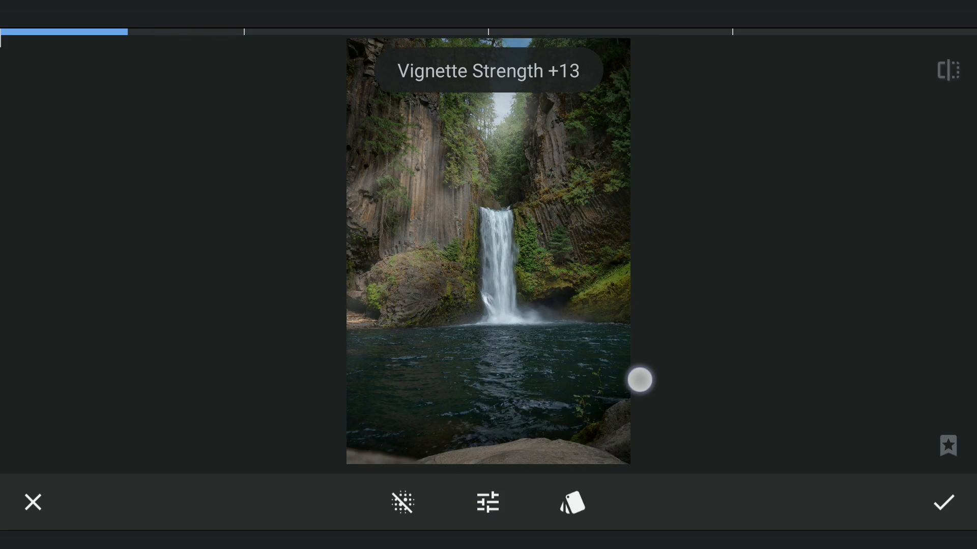
left_click(943, 503)
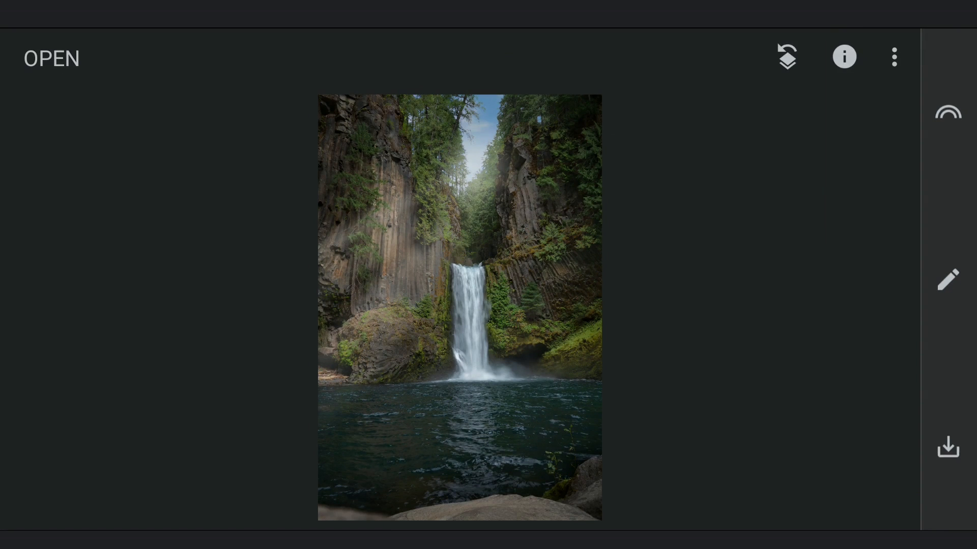
Step: From the edit stack, brush the Vintage effect off the right and bottom edges
left_click(893, 56)
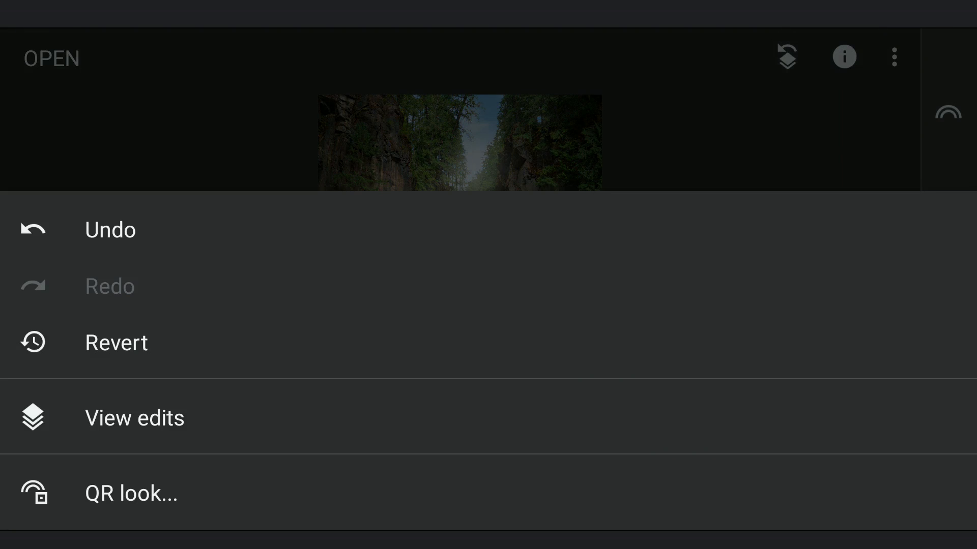
left_click(134, 418)
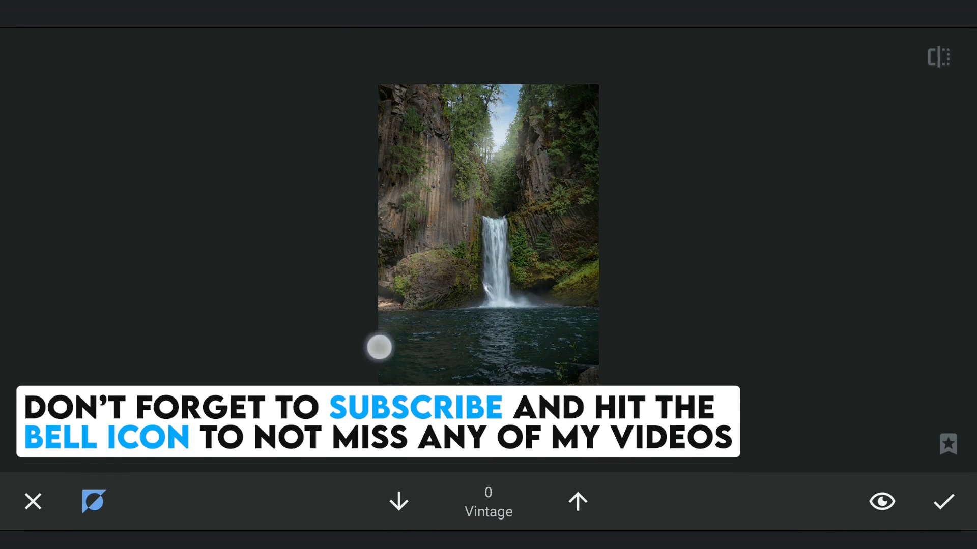
left_click_drag(378, 347, 424, 136)
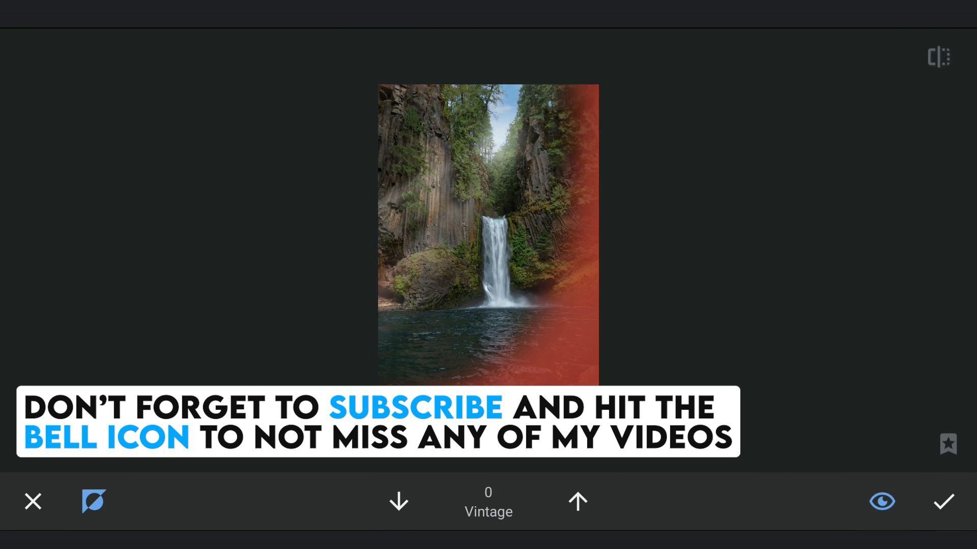
left_click(880, 501)
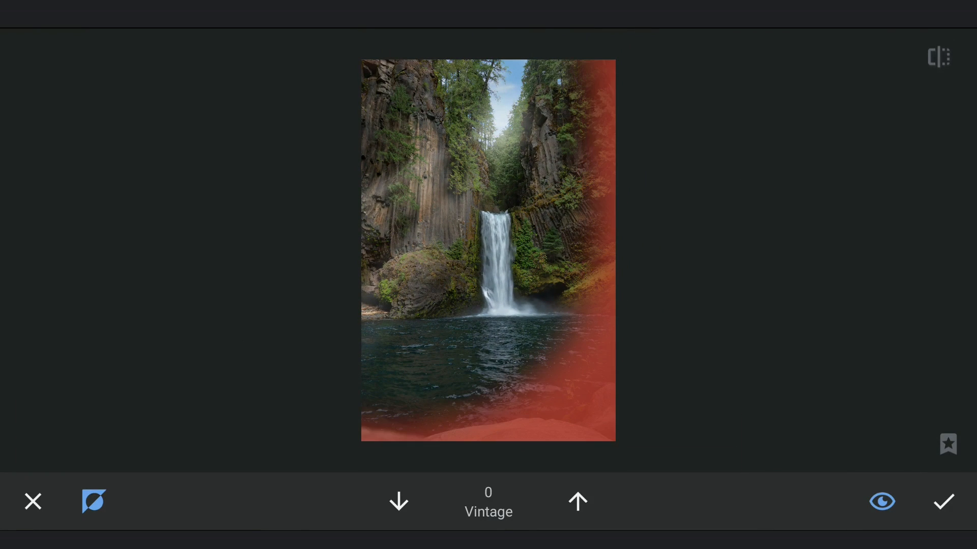
left_click(881, 501)
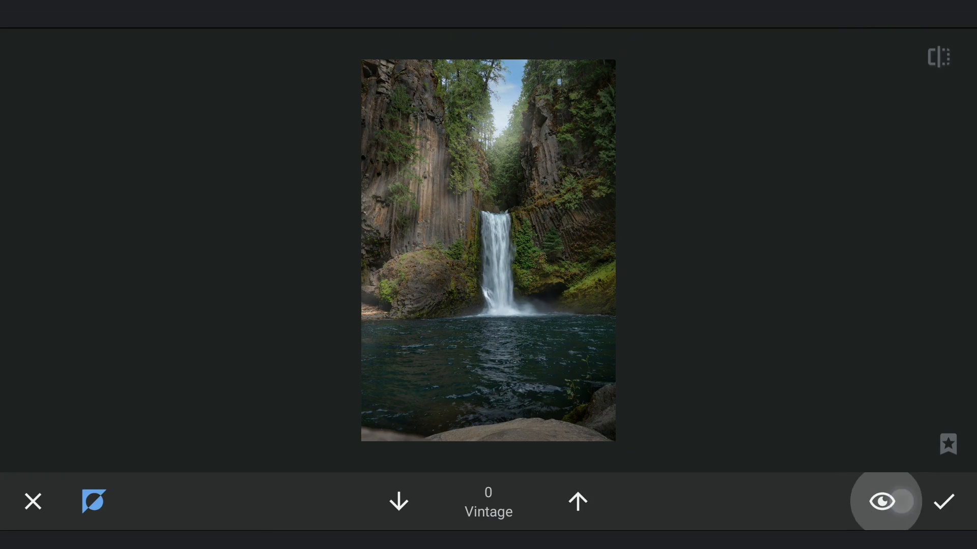
left_click(884, 501)
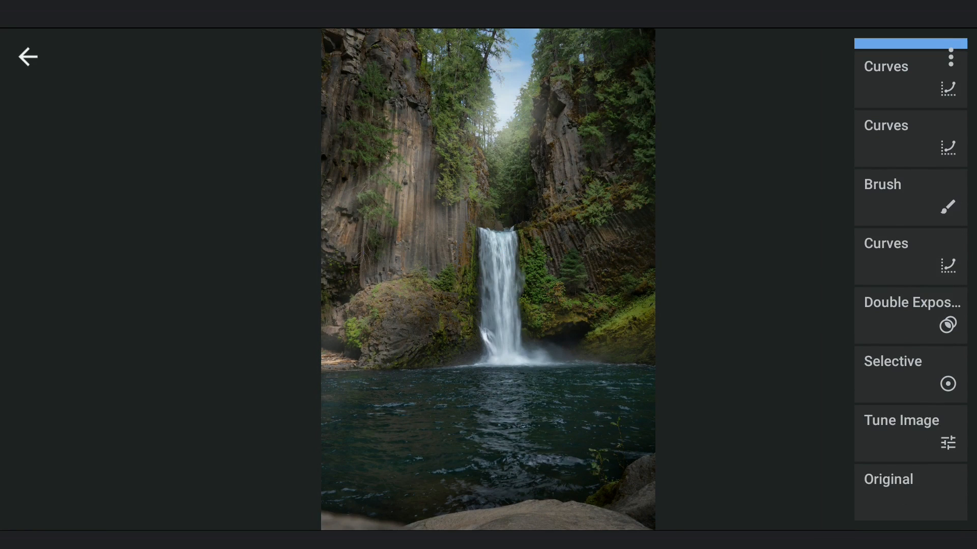
Step: Open the Vintage step's options in the edit stack, then move to the separate editor
left_click(910, 374)
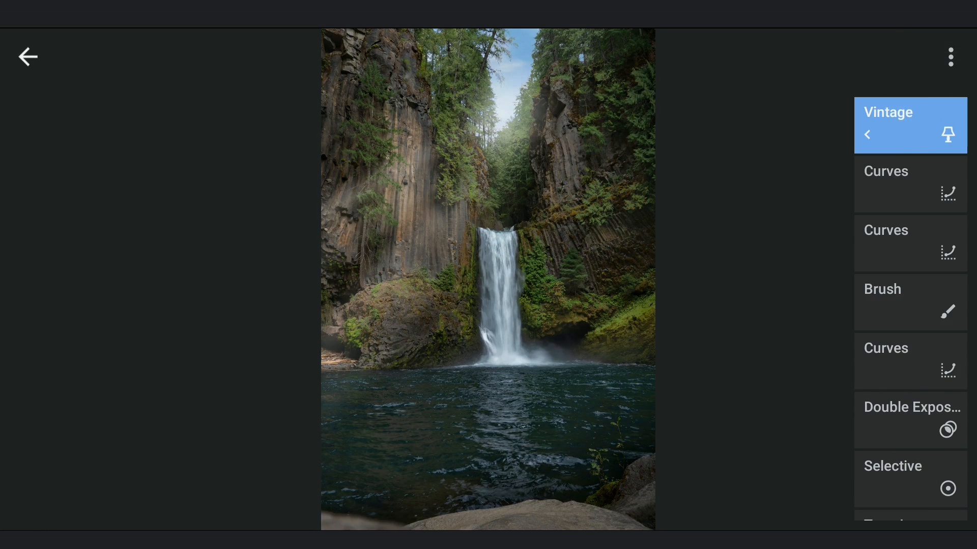
left_click(949, 56)
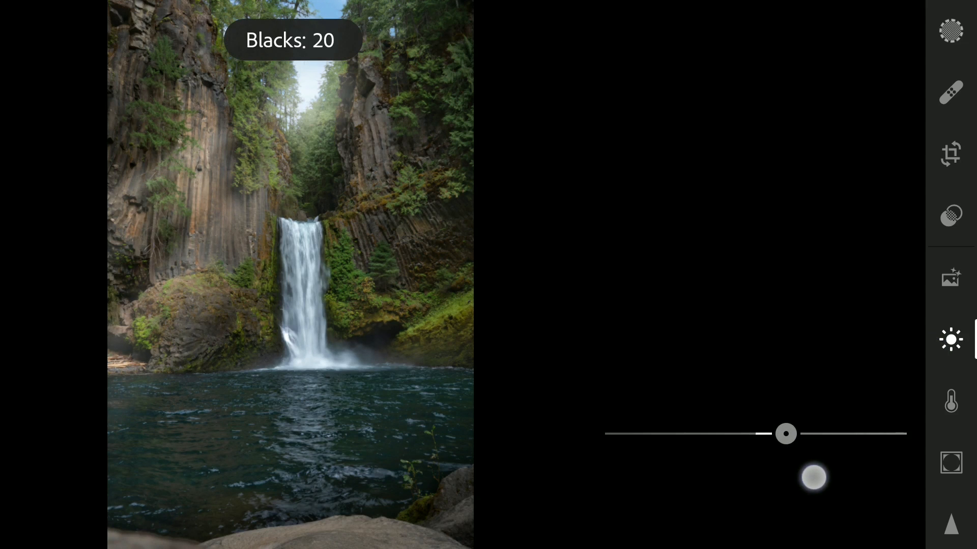
Step: Raise Blacks to 28 with Whites at 33, and bring up the colour mix
left_click_drag(785, 433, 794, 434)
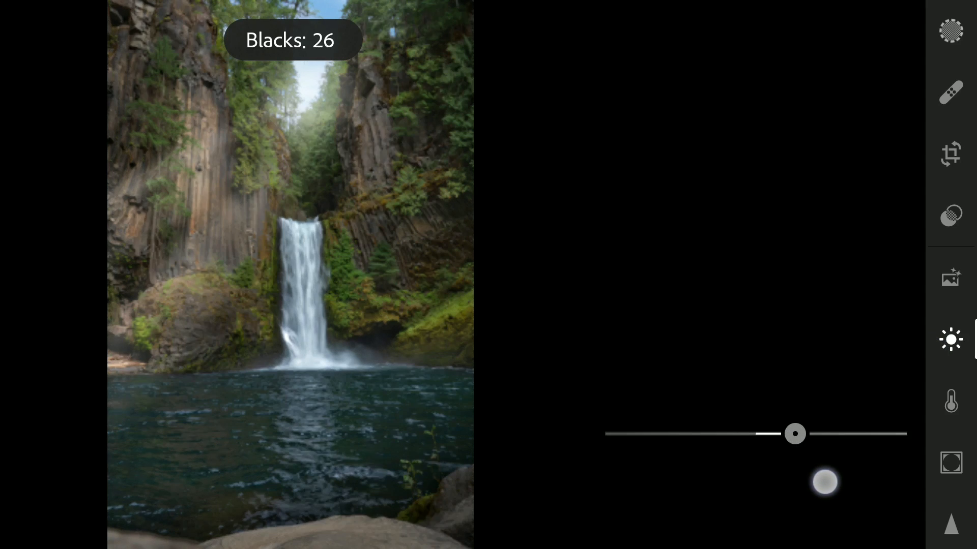
left_click_drag(825, 482, 829, 482)
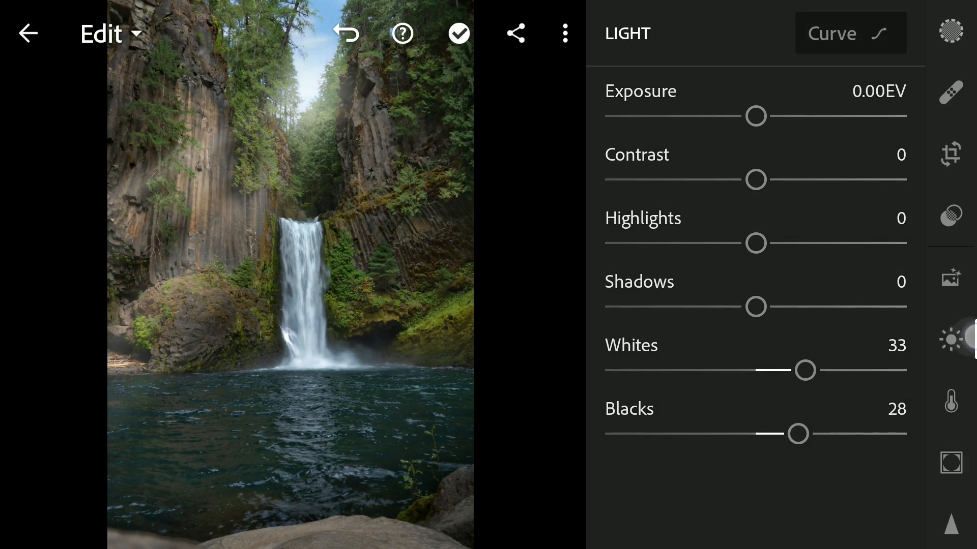
left_click(951, 401)
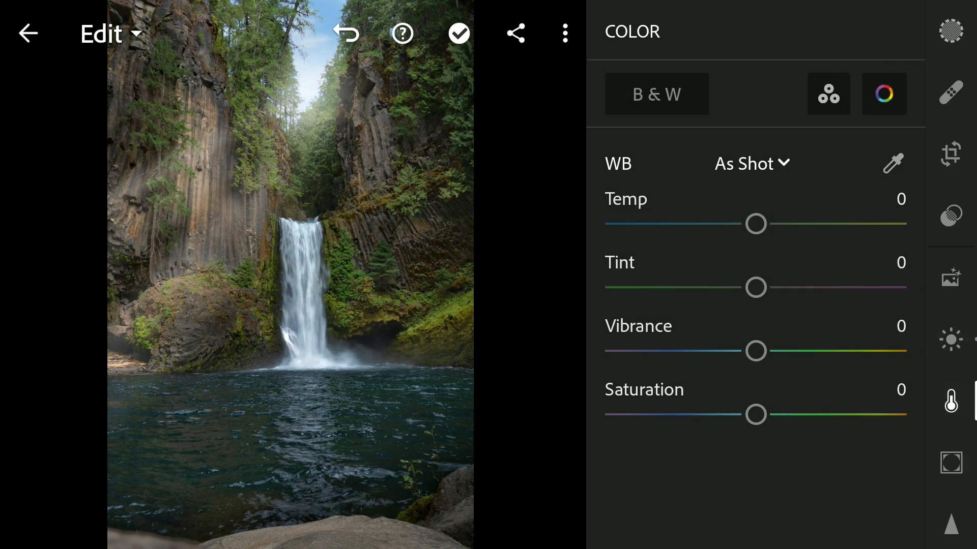
left_click(882, 94)
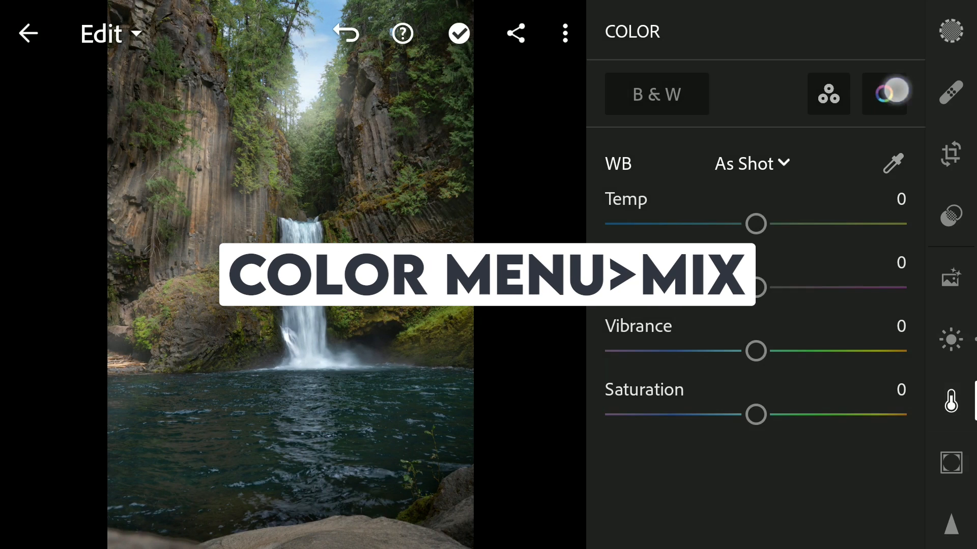
Step: Set the Green hue to 18 and lower green saturation in the colour mix
left_click(885, 95)
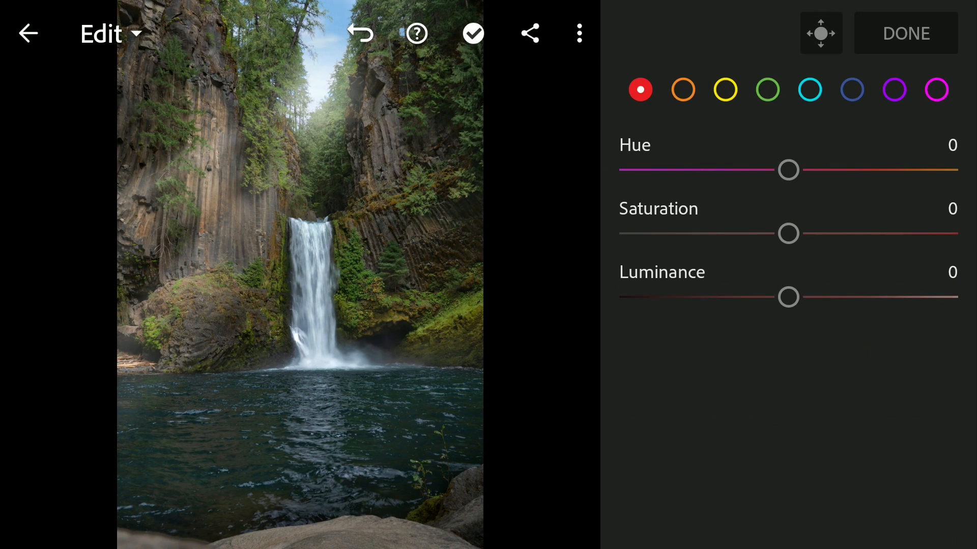
left_click_drag(788, 169, 899, 180)
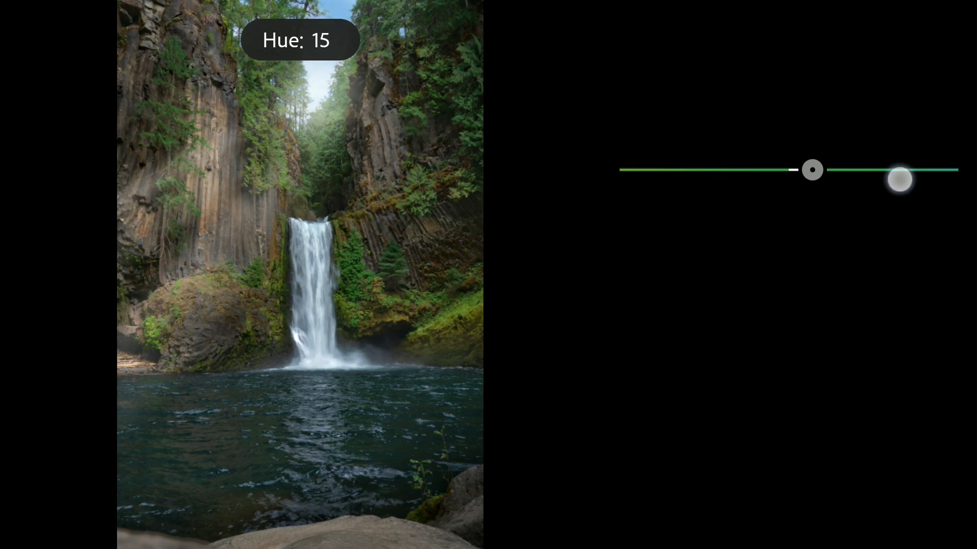
left_click_drag(899, 179, 818, 169)
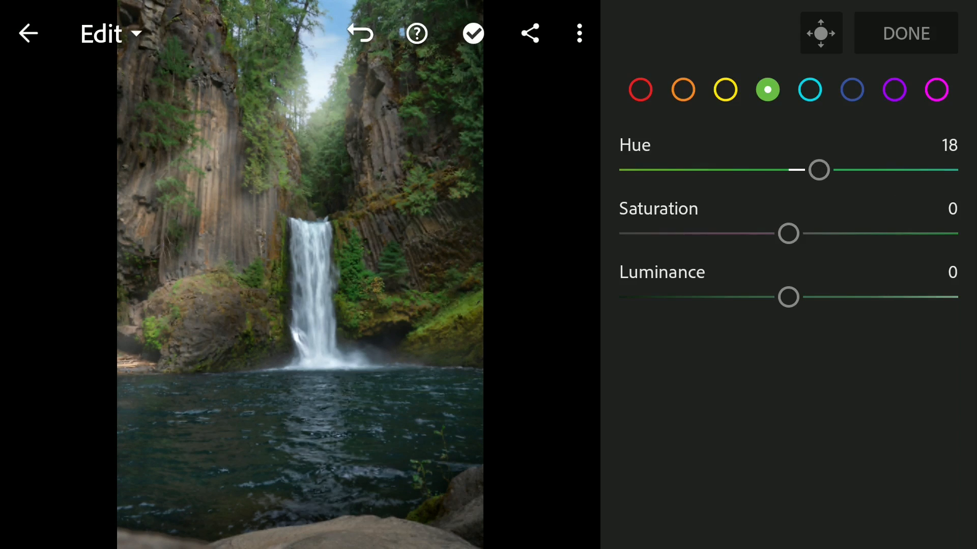
left_click_drag(788, 234, 928, 233)
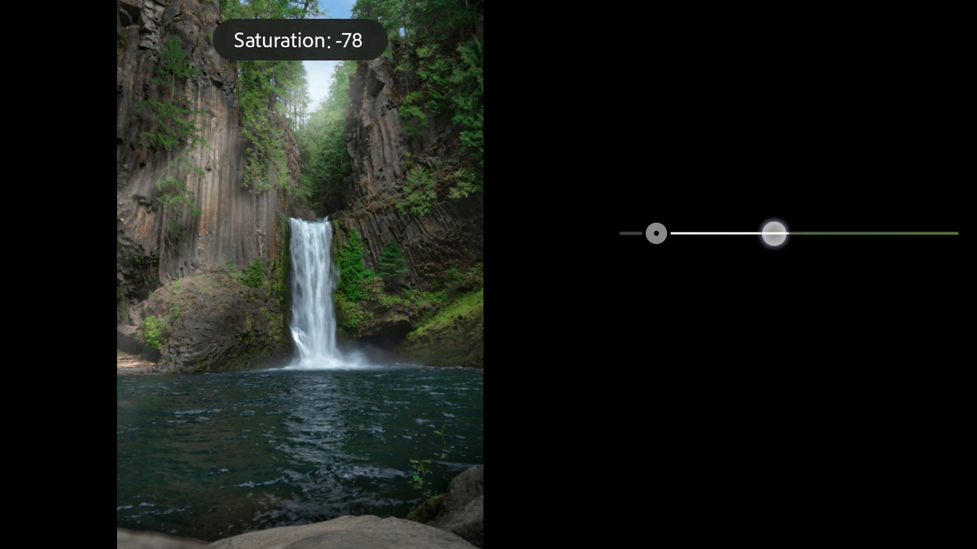
left_click_drag(774, 233, 869, 241)
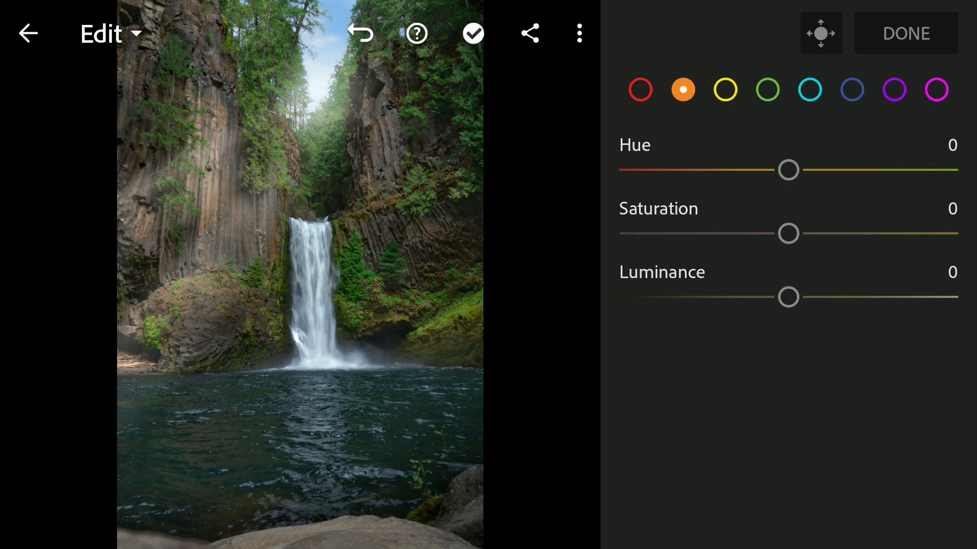
Step: Push the Orange hue to -97 with saturation at zero, and set Blue hue to -19
left_click_drag(788, 170, 761, 170)
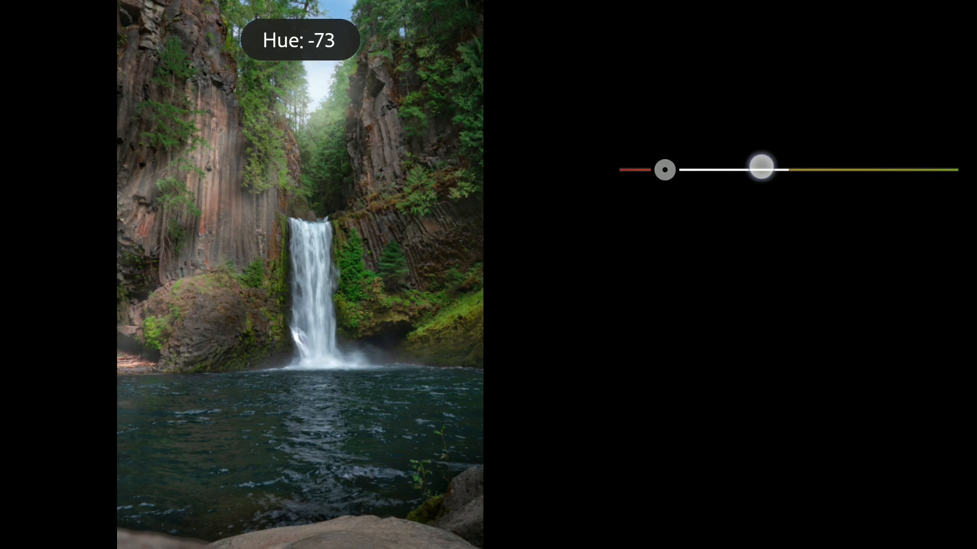
left_click_drag(761, 169, 665, 169)
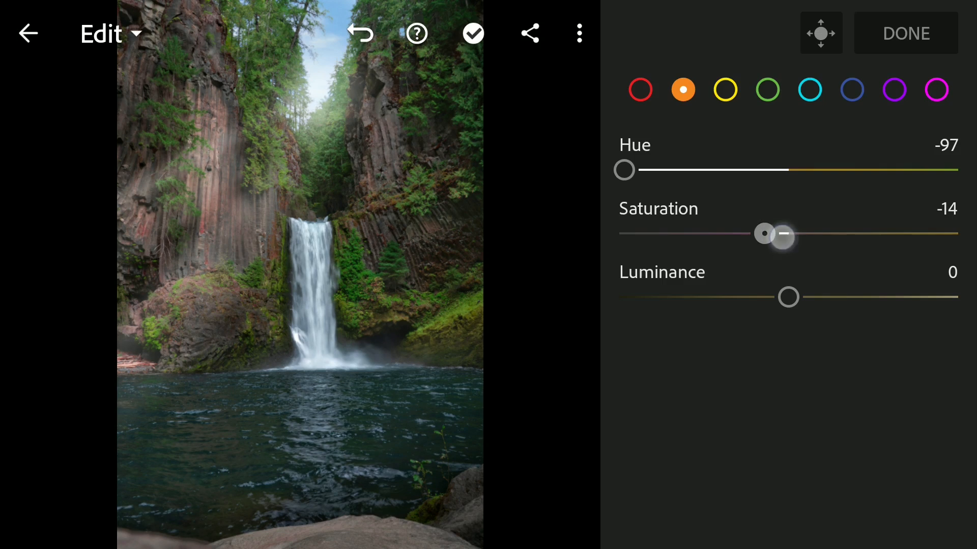
left_click_drag(765, 233, 788, 234)
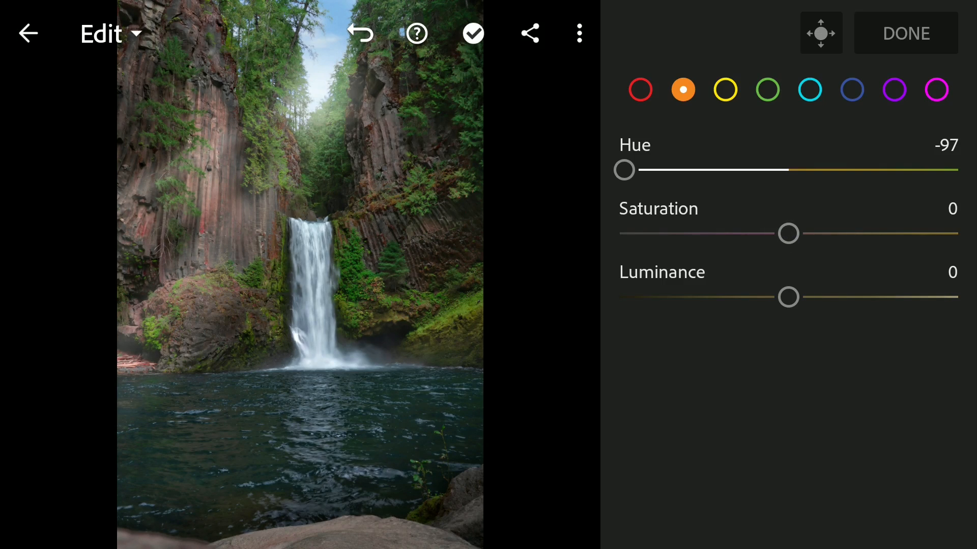
left_click(851, 89)
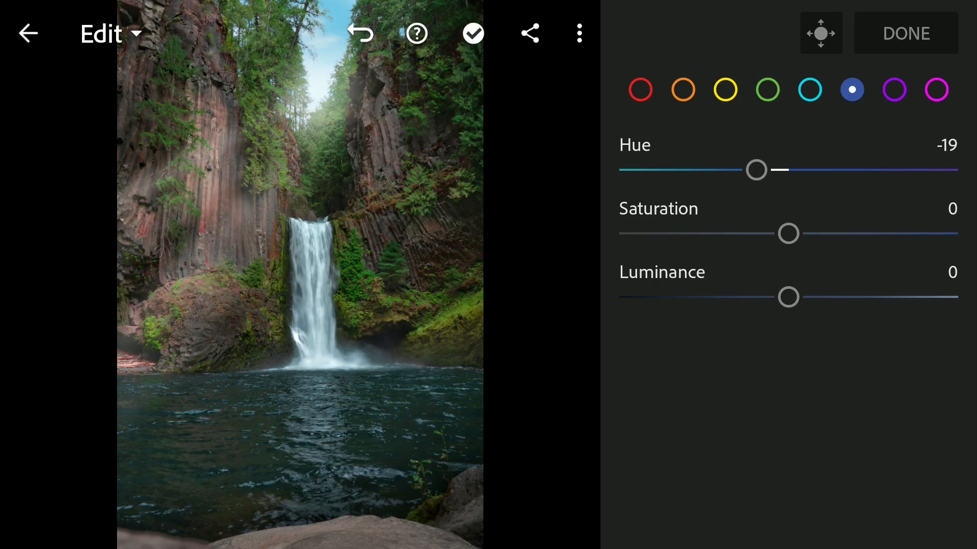
left_click(809, 90)
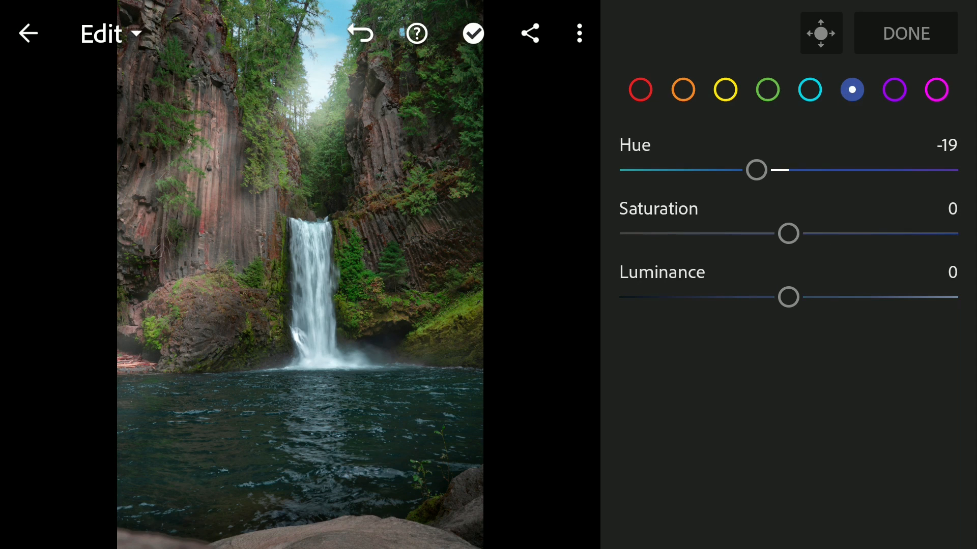
left_click_drag(788, 233, 795, 233)
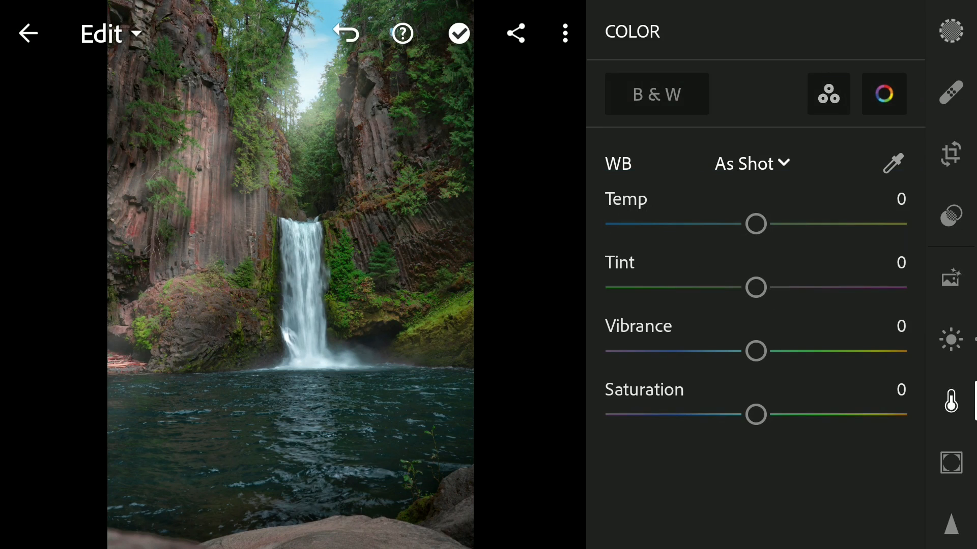
Step: Raise Vibrance to 24 for richer colours
left_click_drag(755, 351, 801, 350)
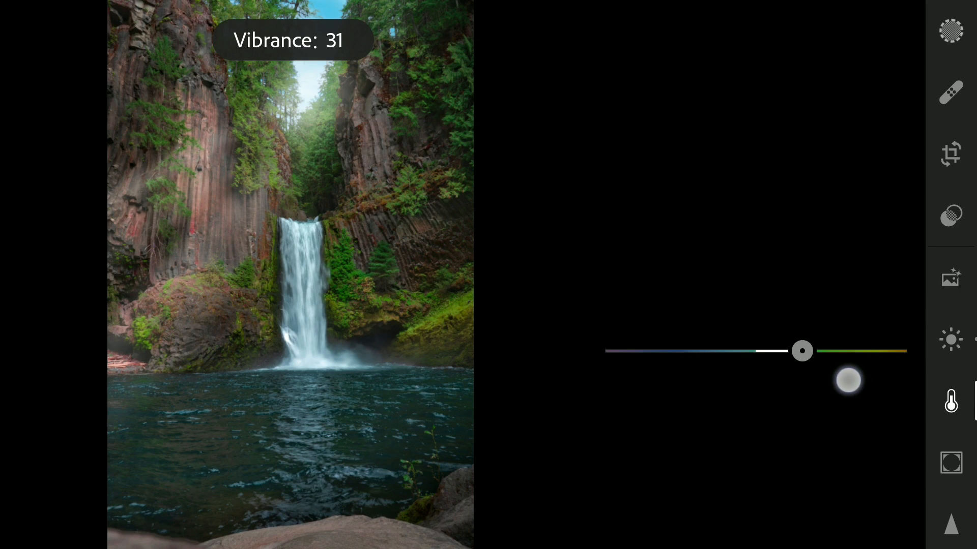
left_click_drag(802, 350, 792, 350)
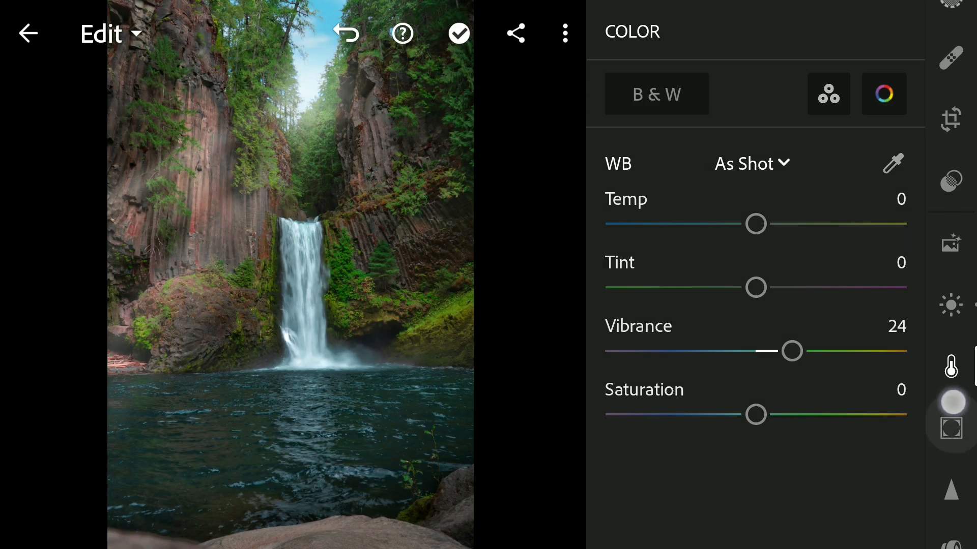
left_click(949, 417)
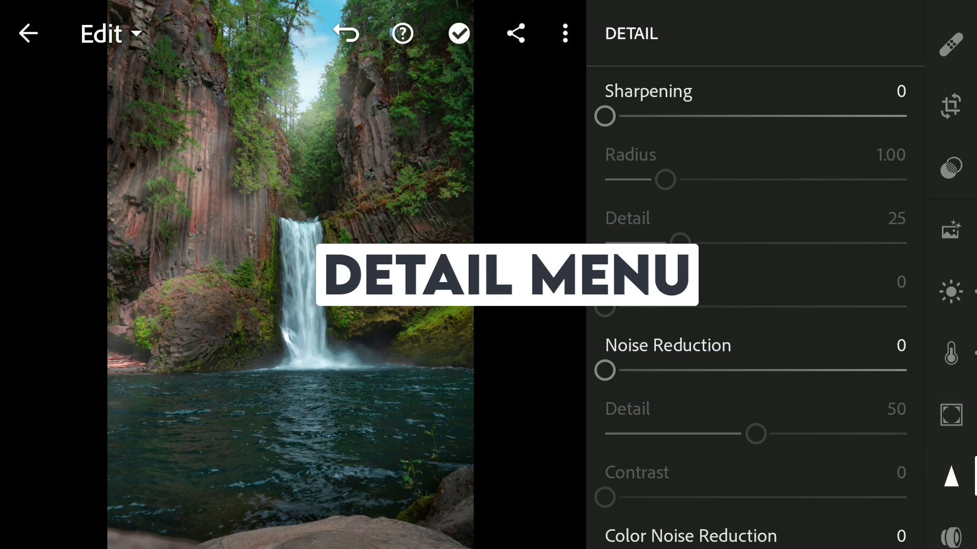
Step: Set Masking to 100 and the Sharpening amount to 75 in the Detail panel
left_click(662, 117)
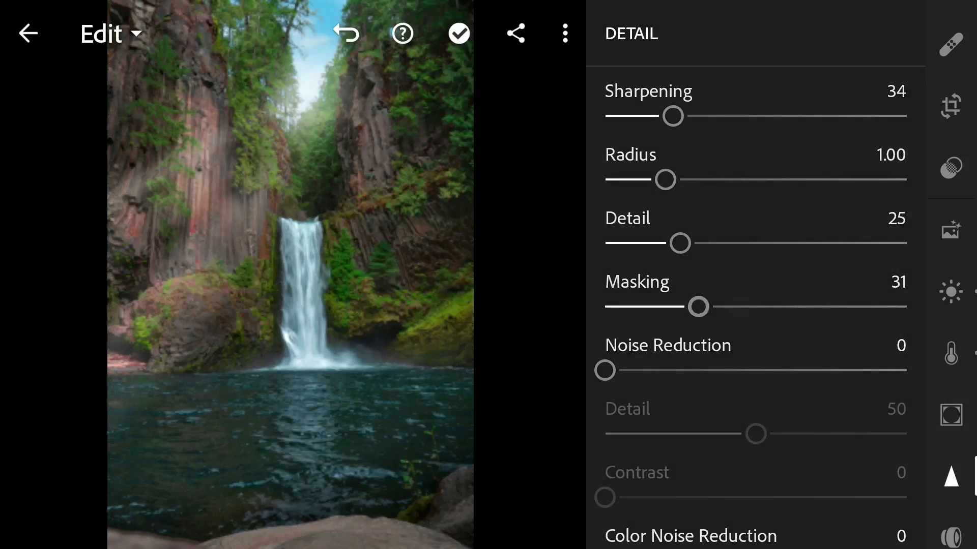
left_click_drag(698, 305, 867, 302)
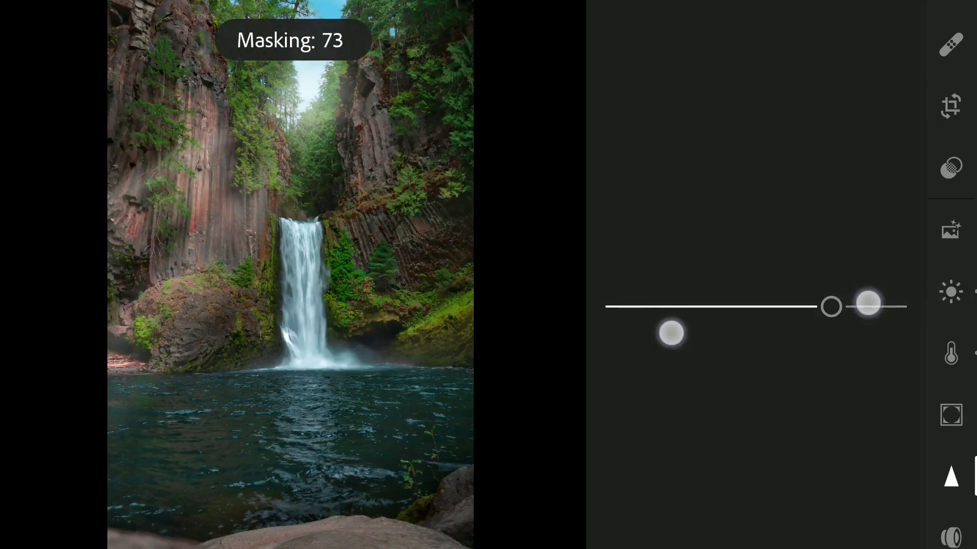
left_click_drag(865, 304, 918, 305)
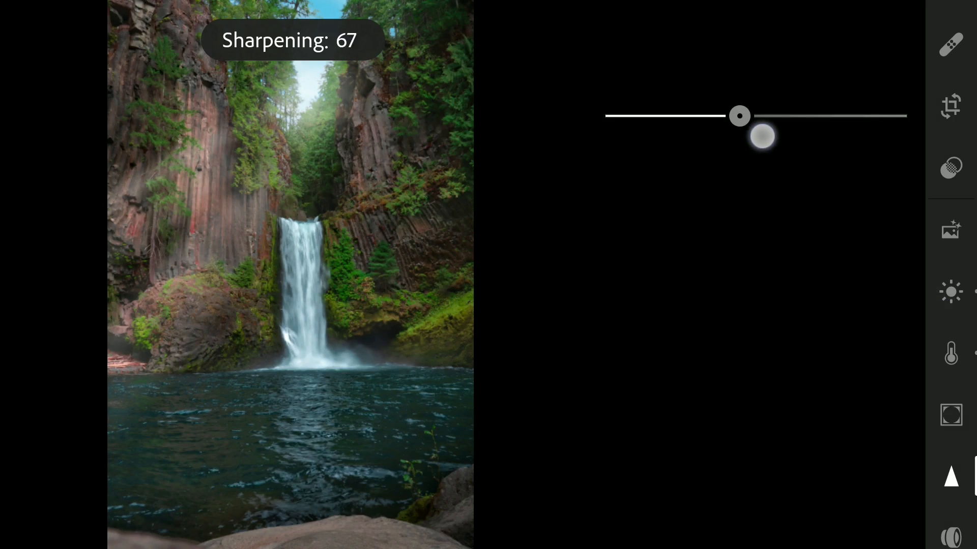
left_click_drag(739, 116, 755, 115)
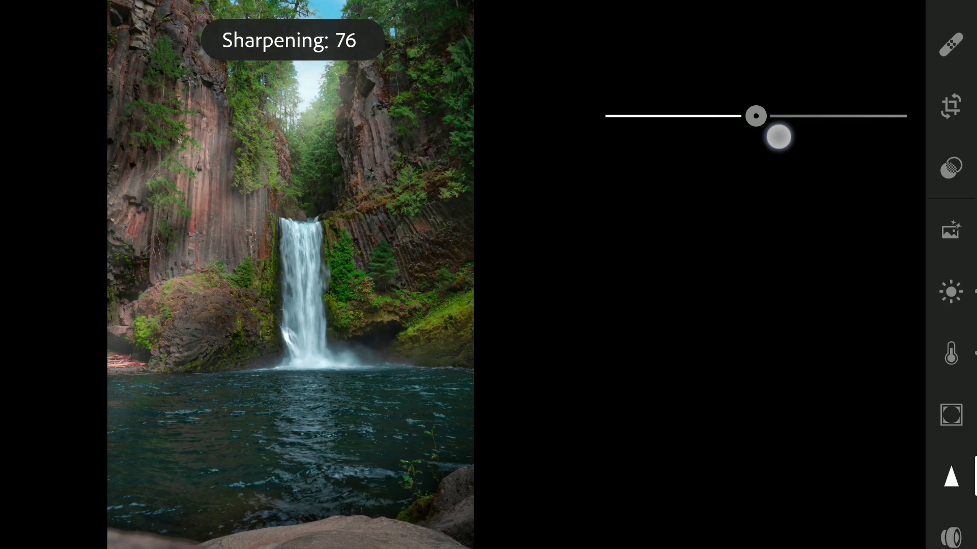
left_click_drag(779, 136, 755, 116)
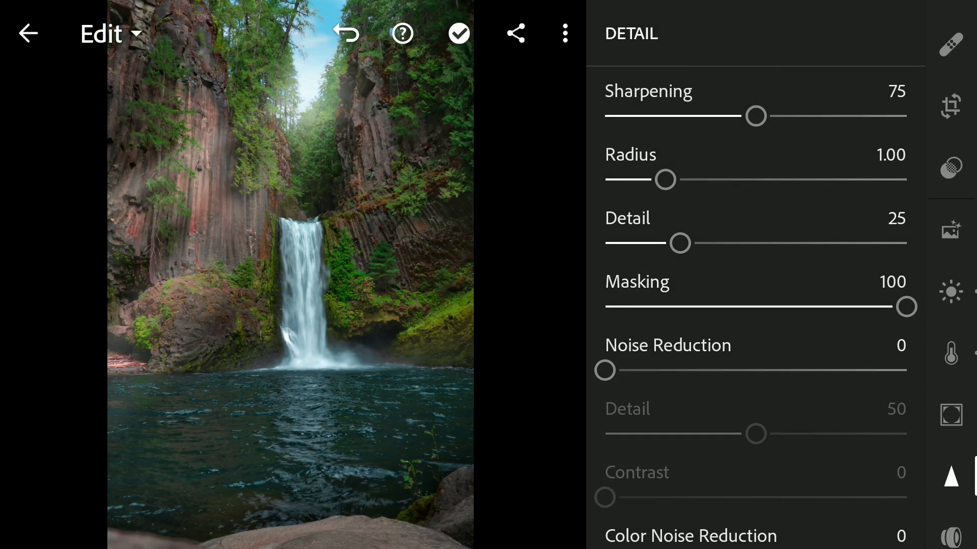
Step: Pull down the tone curve's shadows, add an upper point, and confirm the curve
left_click(951, 478)
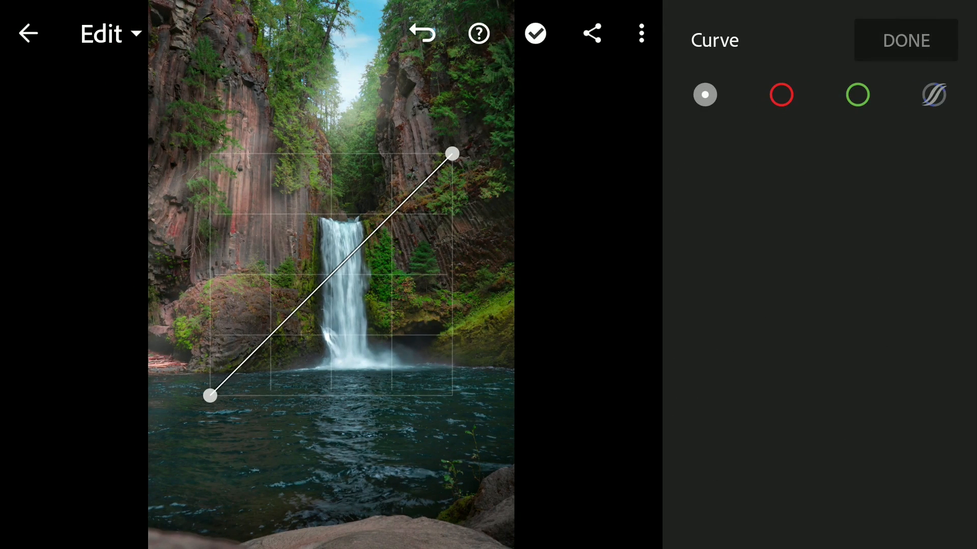
left_click_drag(209, 395, 209, 383)
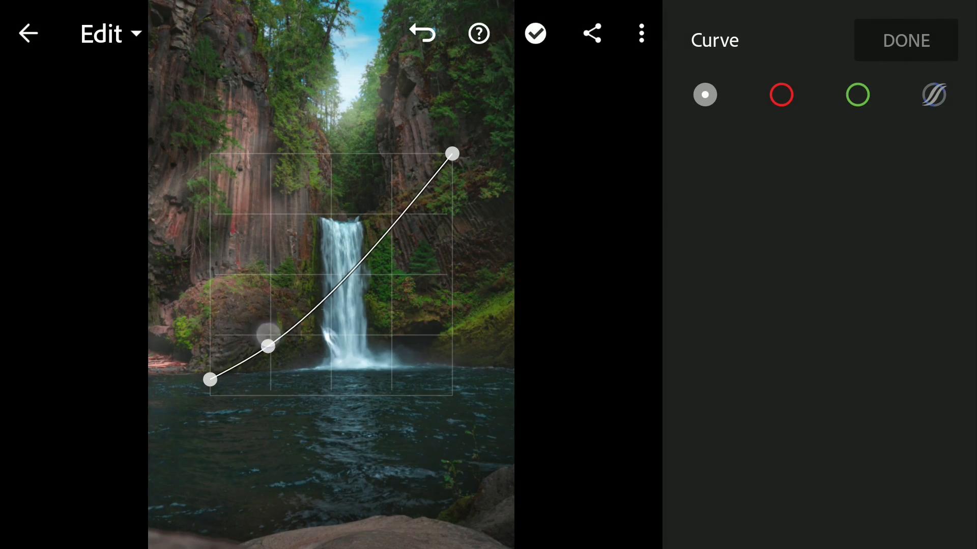
left_click_drag(268, 346, 274, 330)
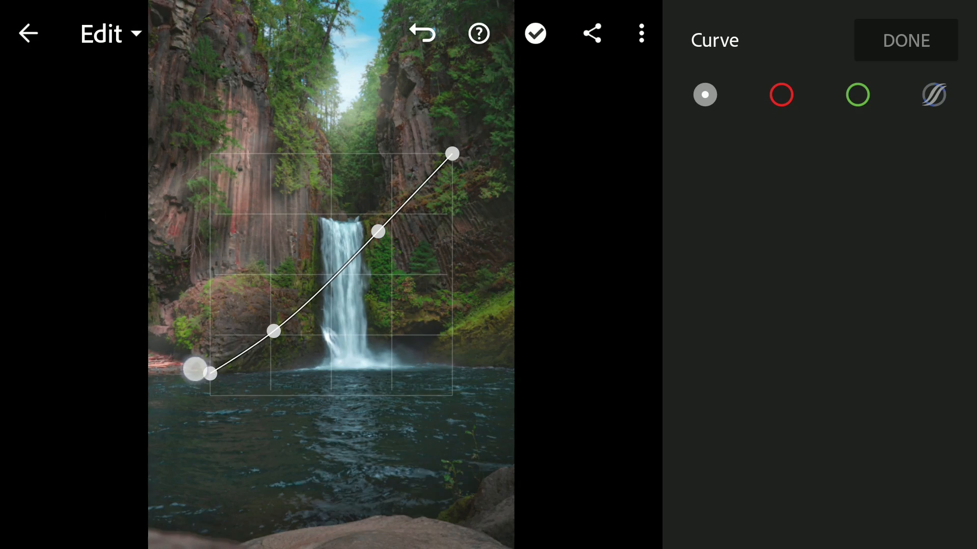
left_click(905, 40)
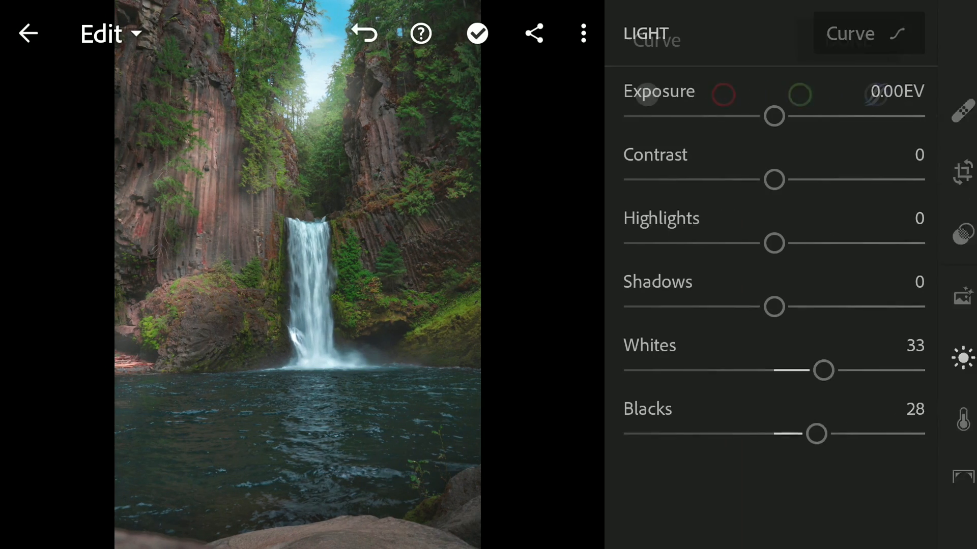